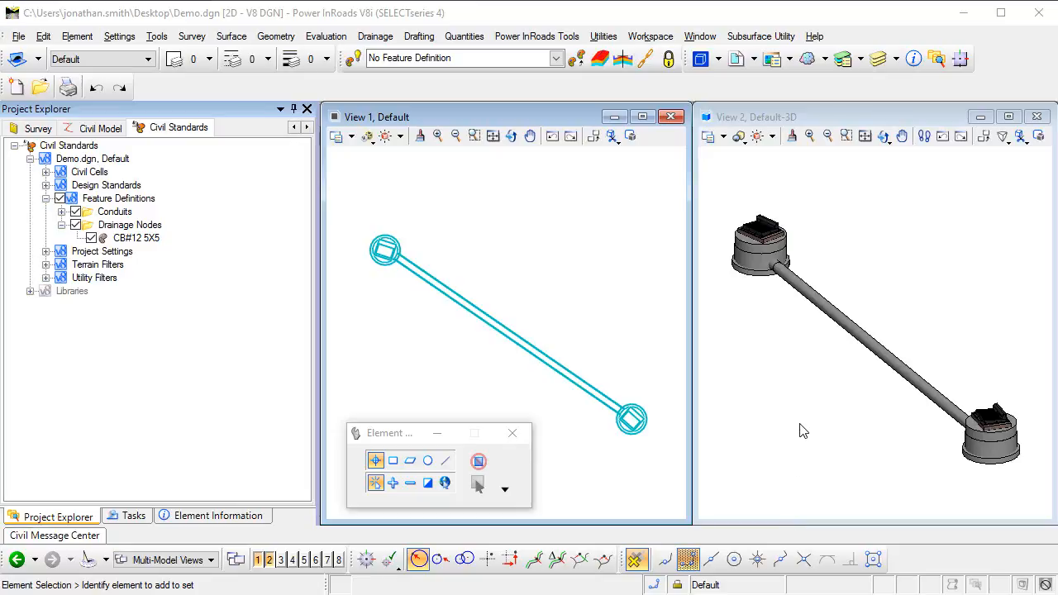
mouse_move(800, 402)
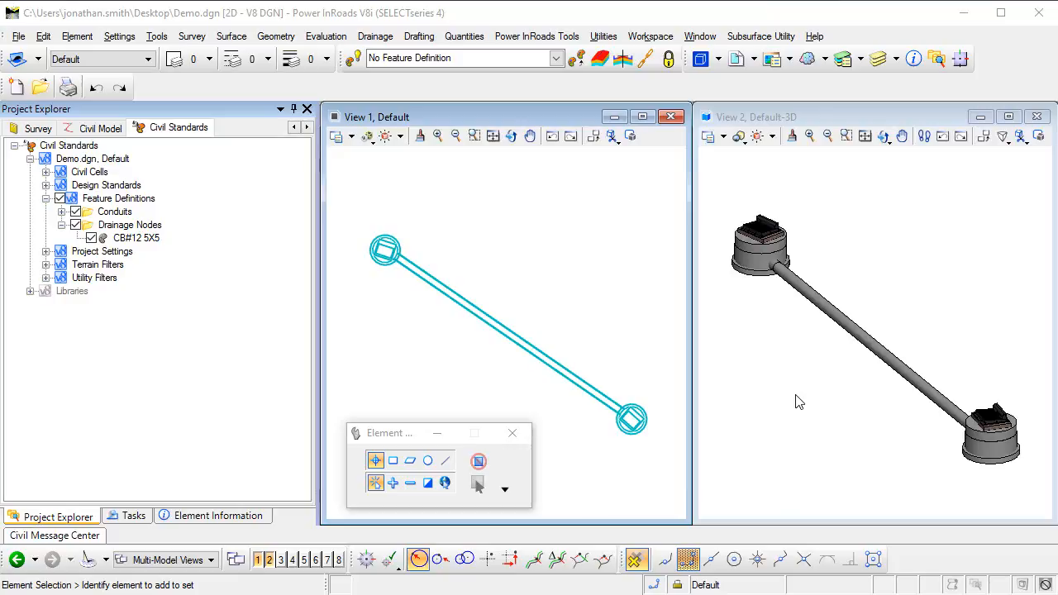
mouse_move(769, 235)
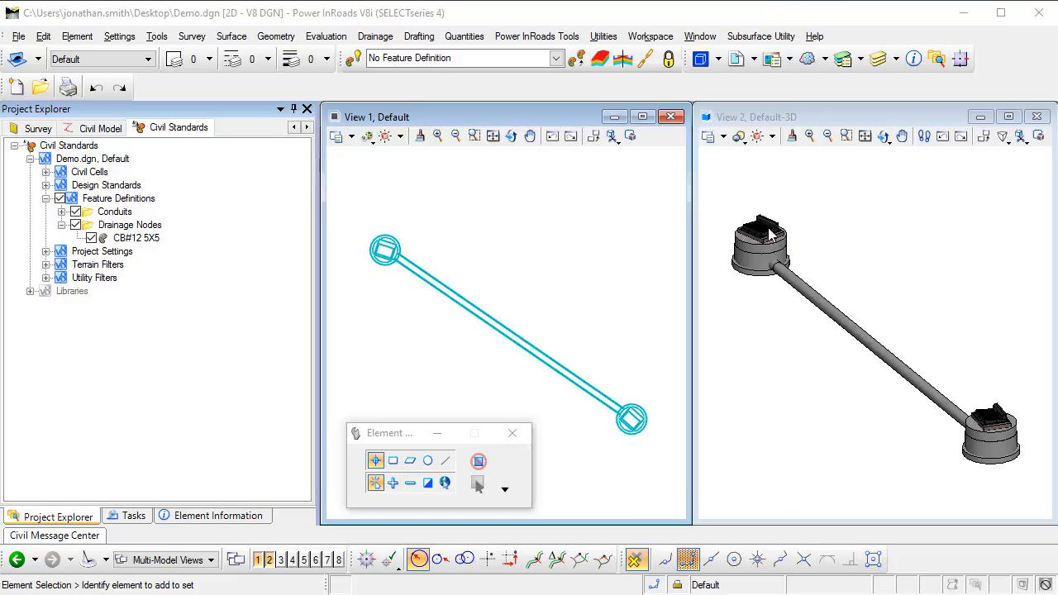
mouse_move(752, 306)
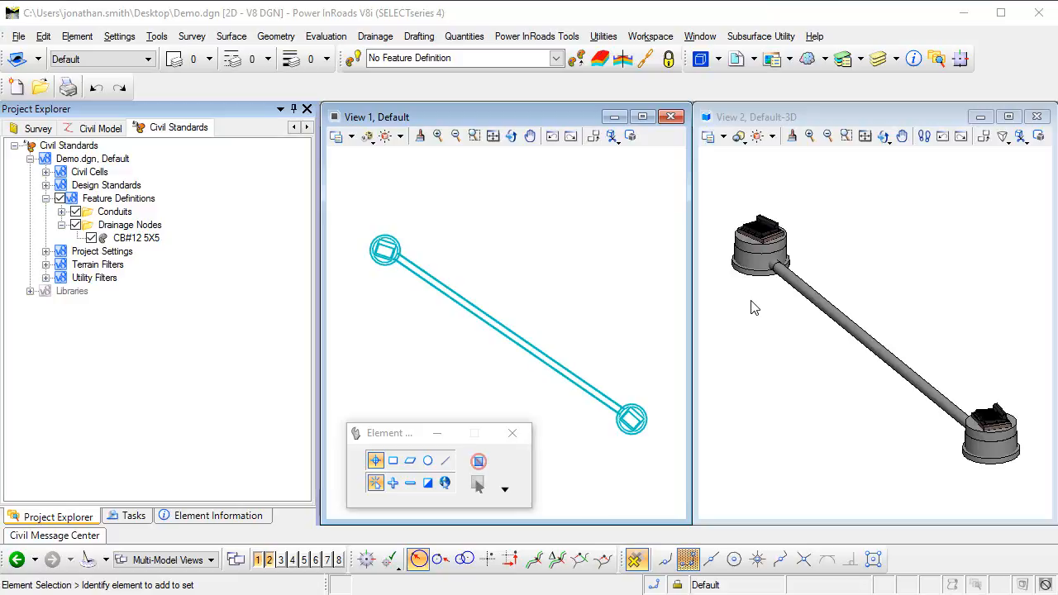
mouse_move(761, 311)
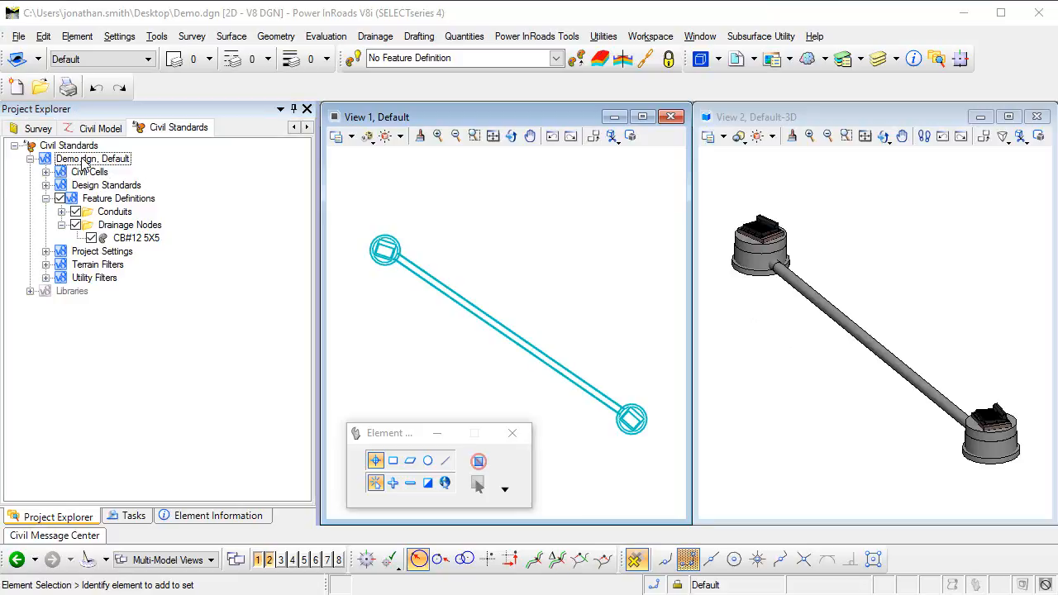
Step: Browse to the library's Conflict Nodes category and select the New Conflict feature definition
click(89, 170)
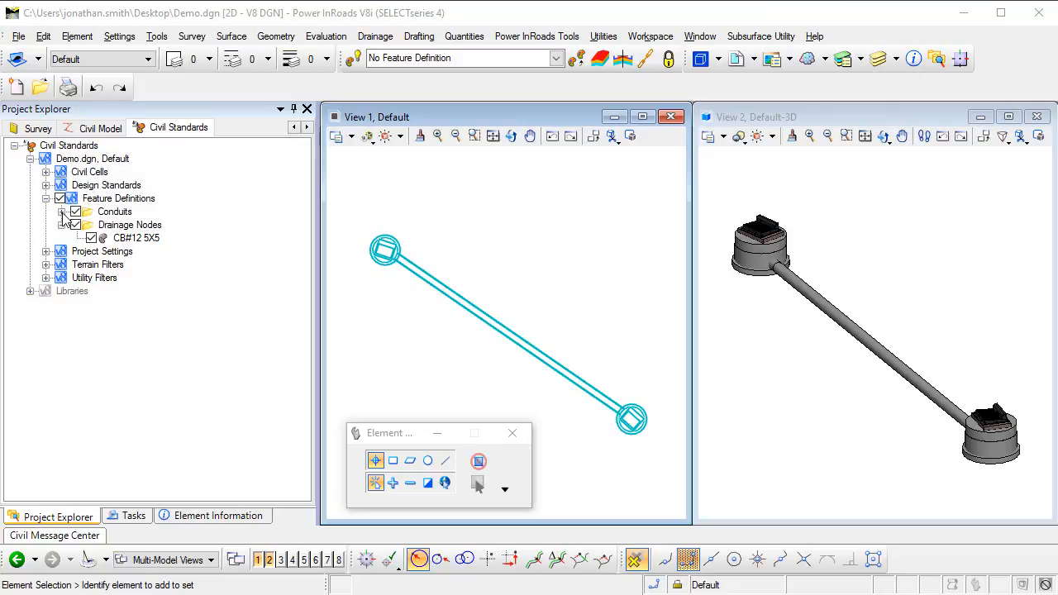
click(63, 212)
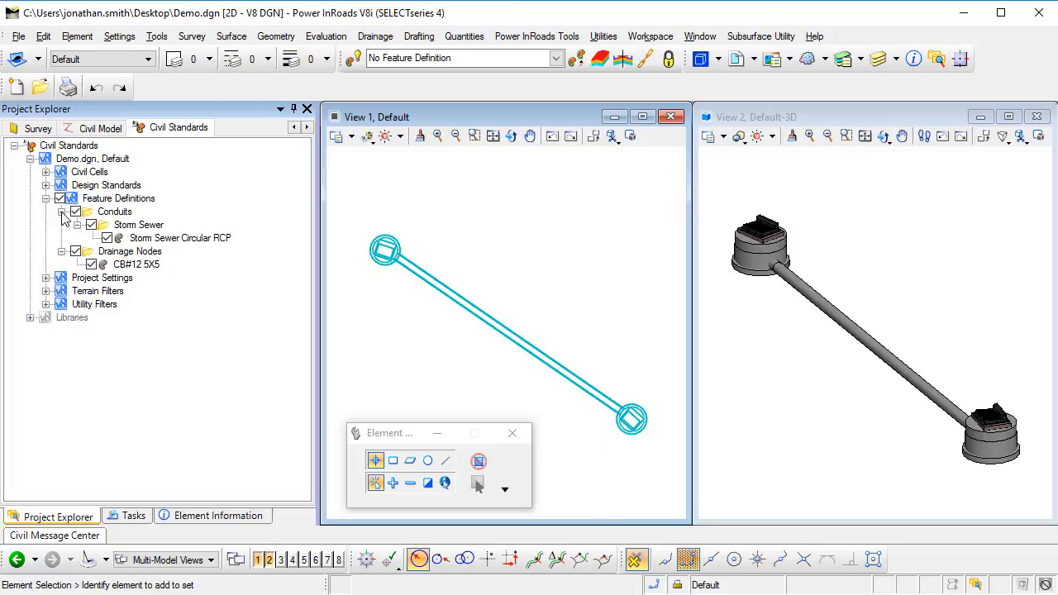
click(61, 212)
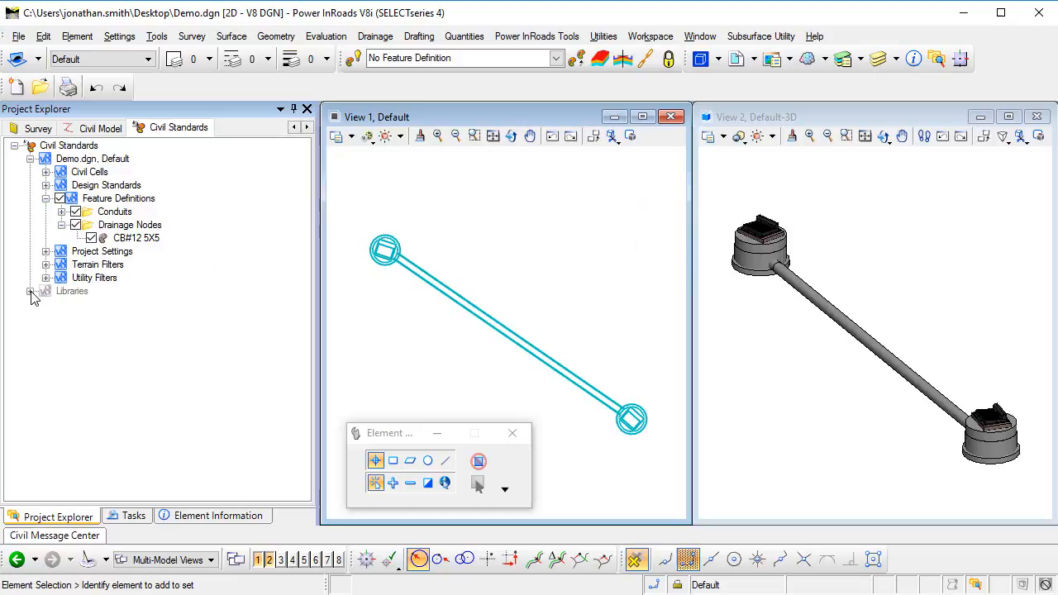
click(29, 291)
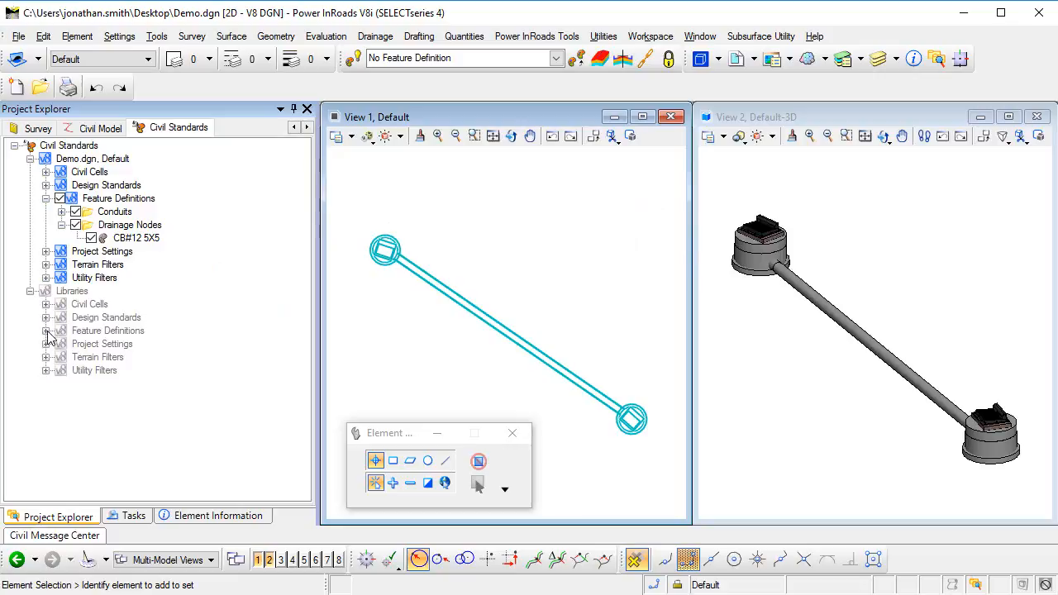
click(46, 331)
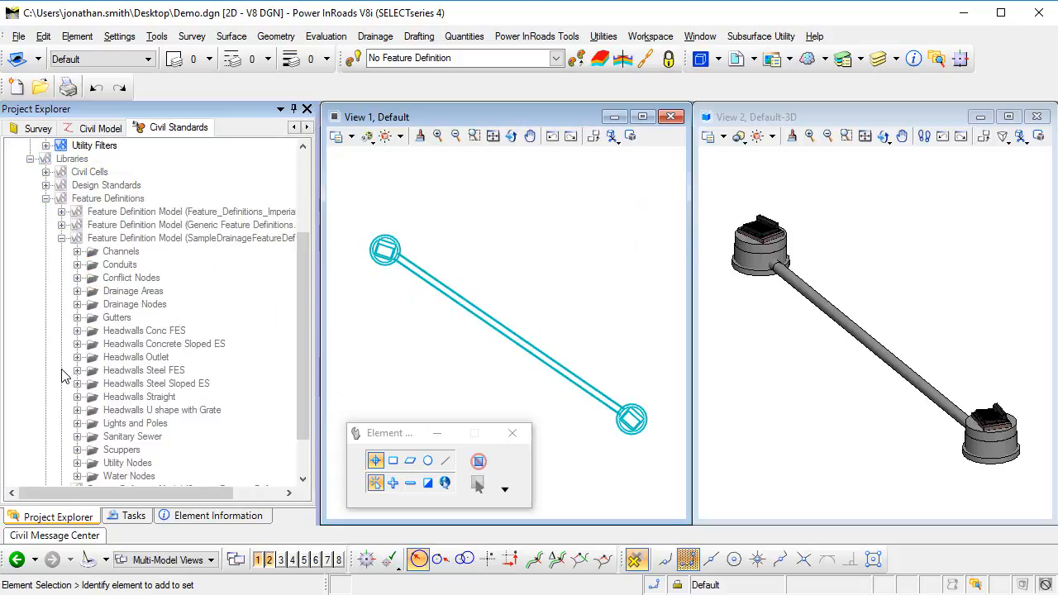
mouse_move(80, 285)
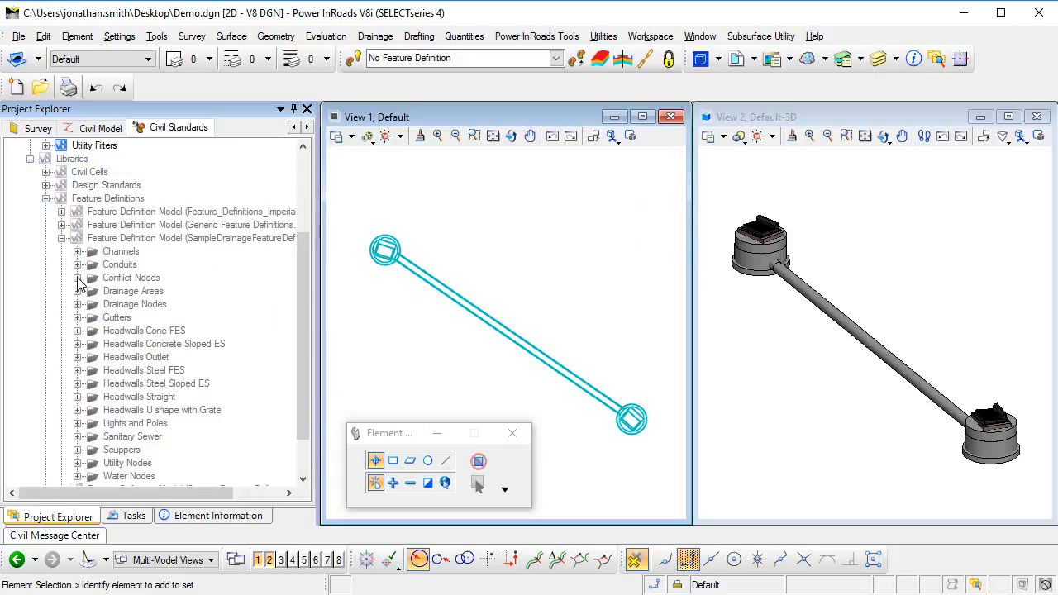
click(76, 278)
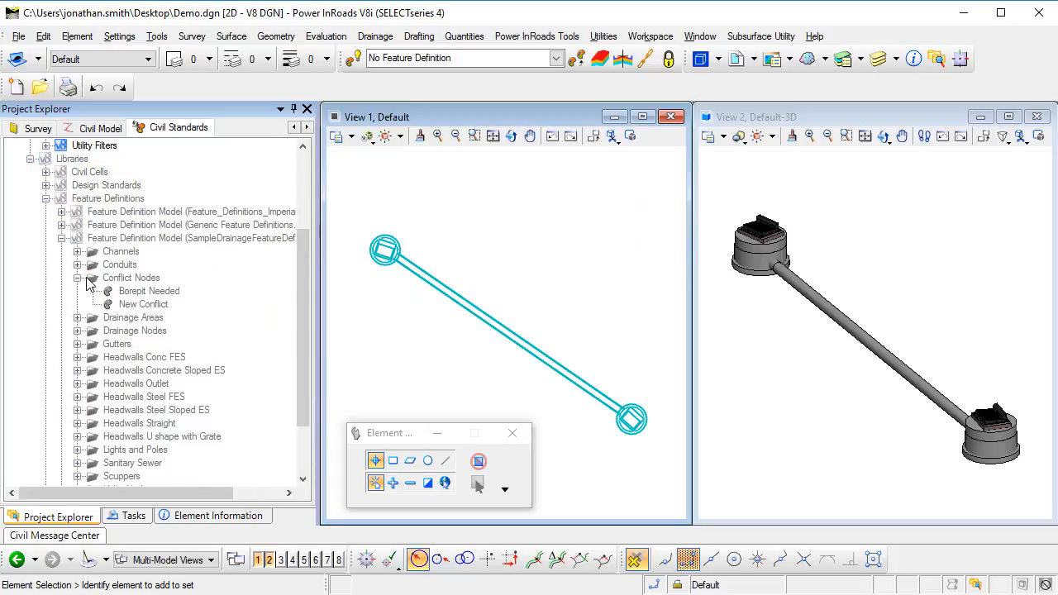
click(133, 277)
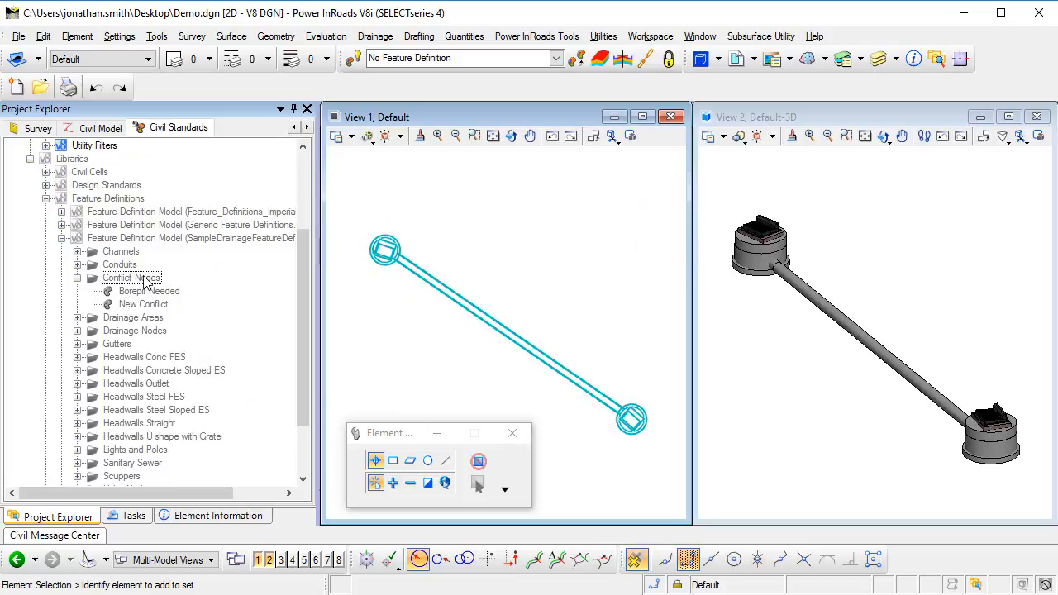
click(143, 304)
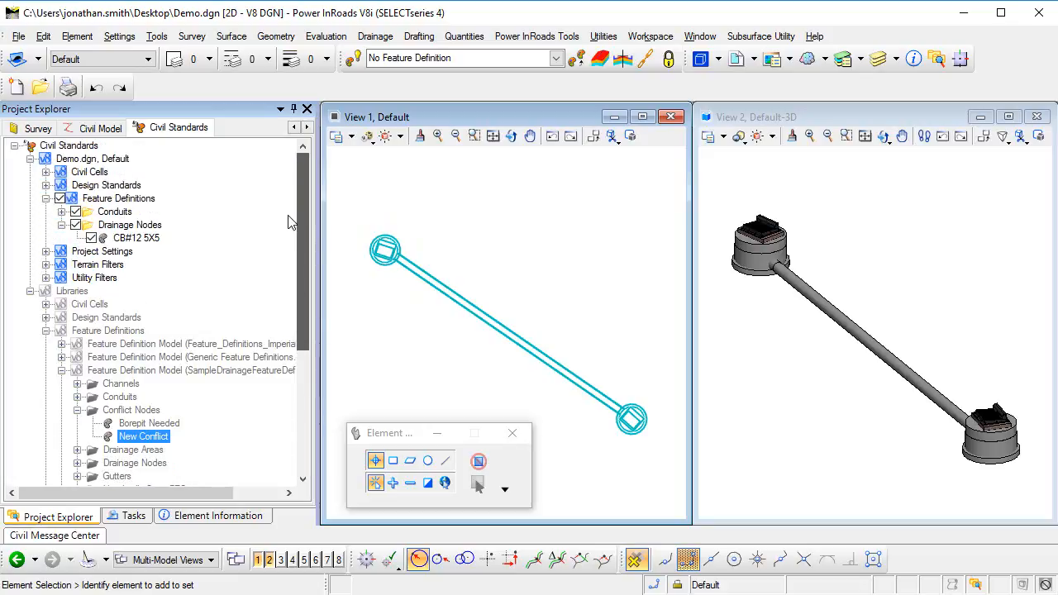
Step: Paste New Conflict into the project's Drainage Nodes category in Demo.dgn
click(129, 225)
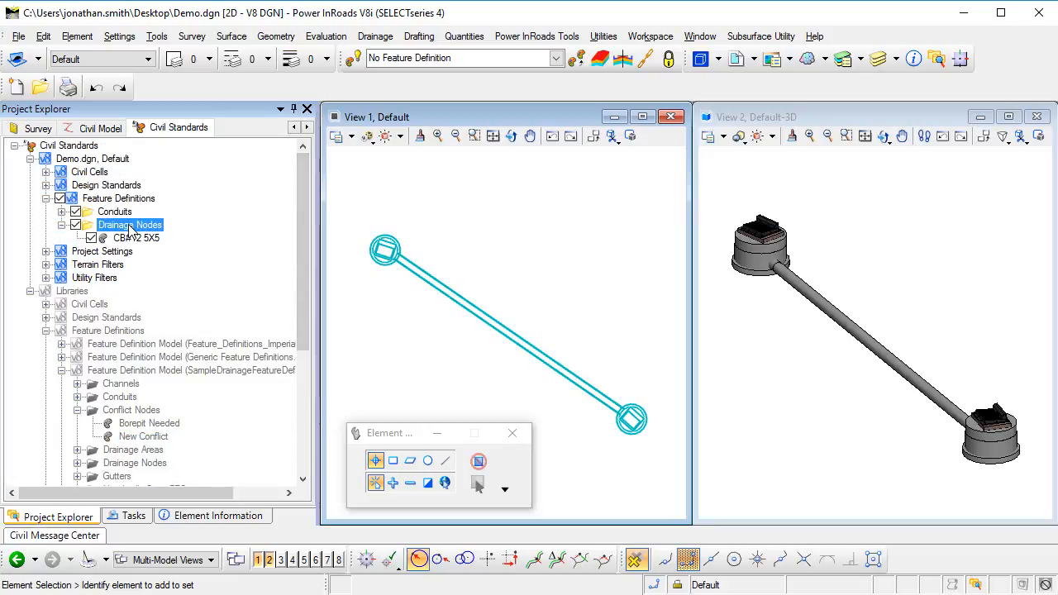
right_click(129, 225)
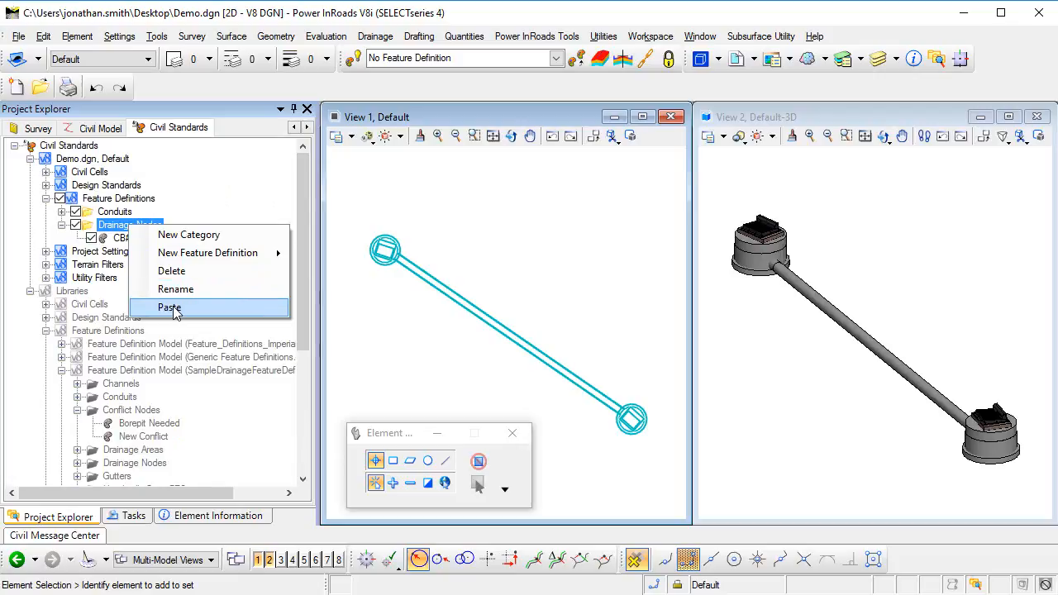
click(168, 307)
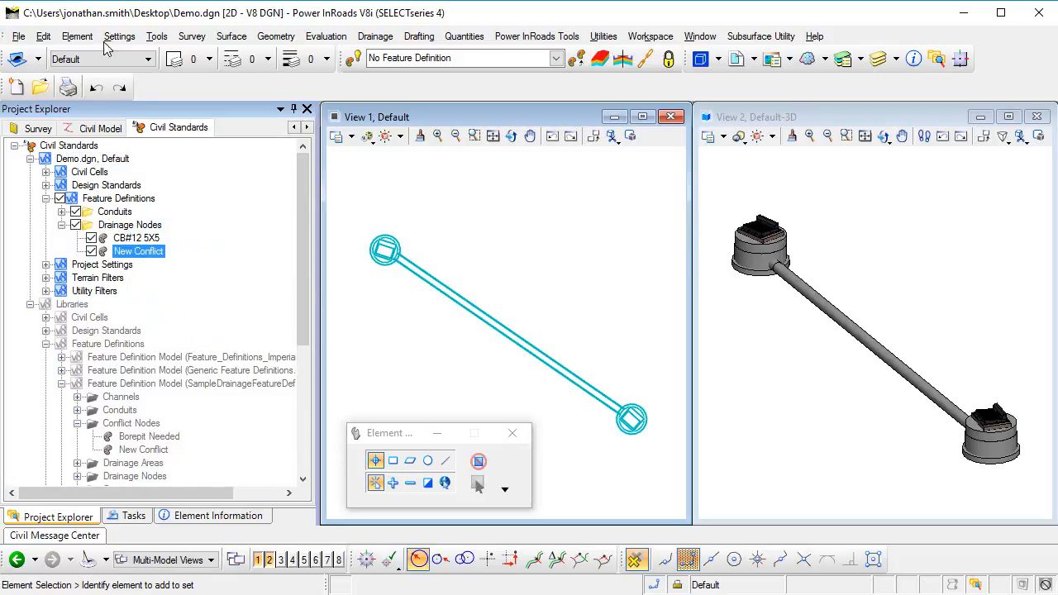
Step: Copy Conflict New Plan and Conflict New Bottom from Nodes-Conflict into Storm Sewer Nodes
click(76, 37)
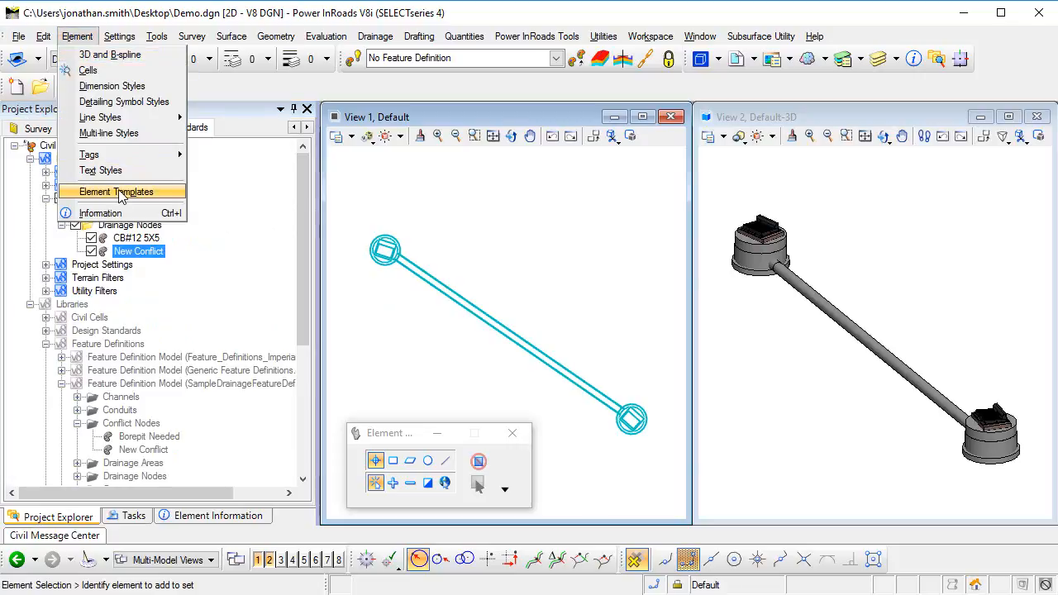
click(115, 192)
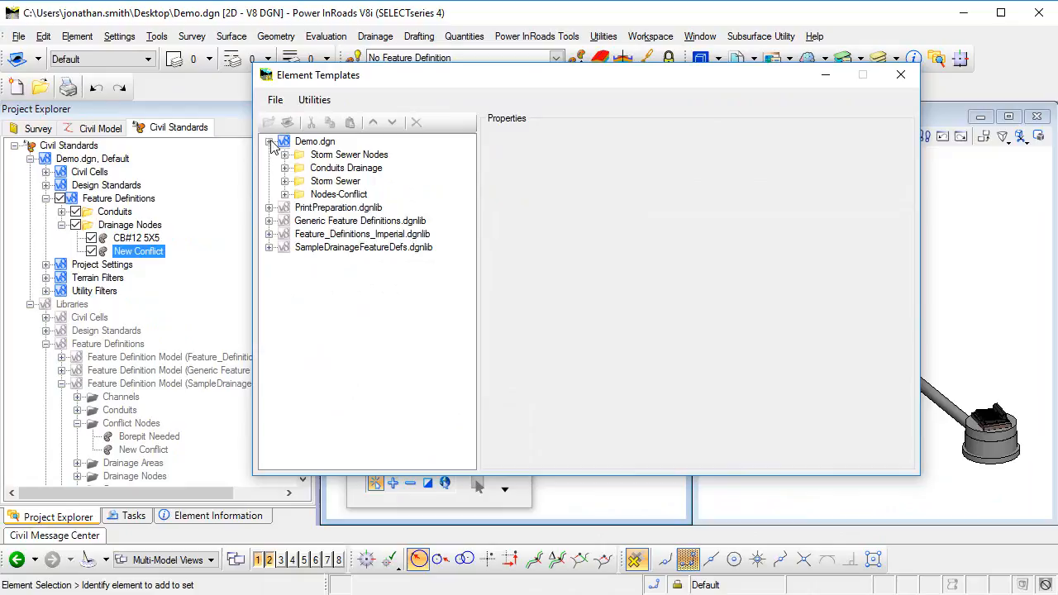
click(285, 156)
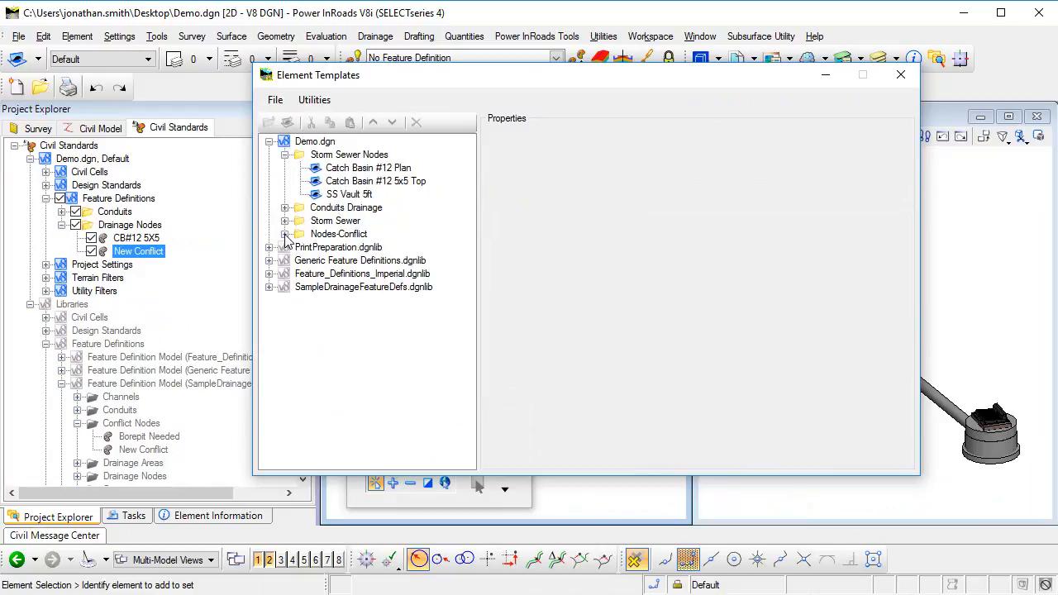
click(285, 235)
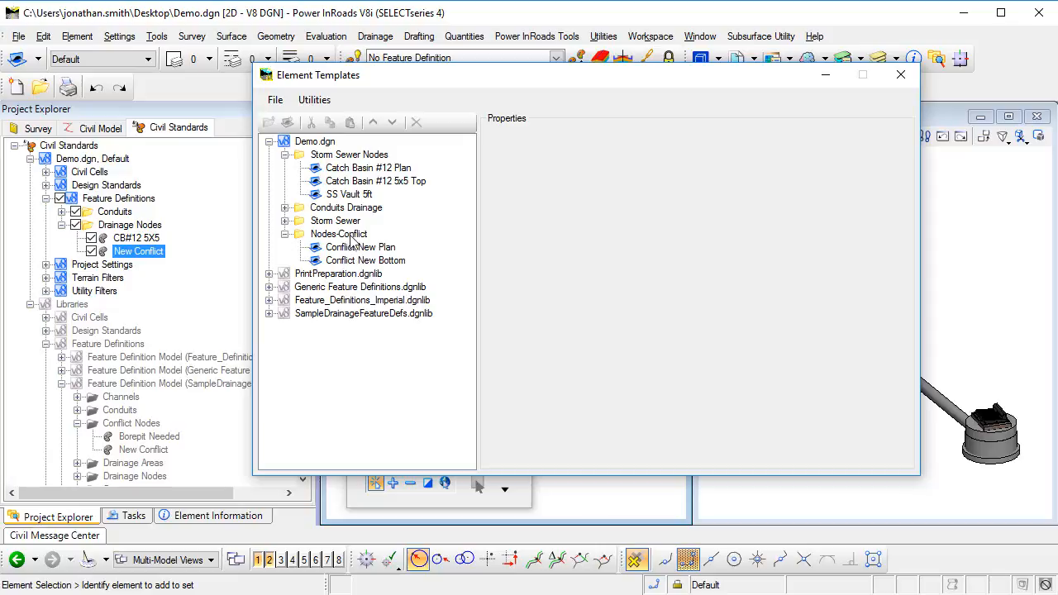
click(360, 248)
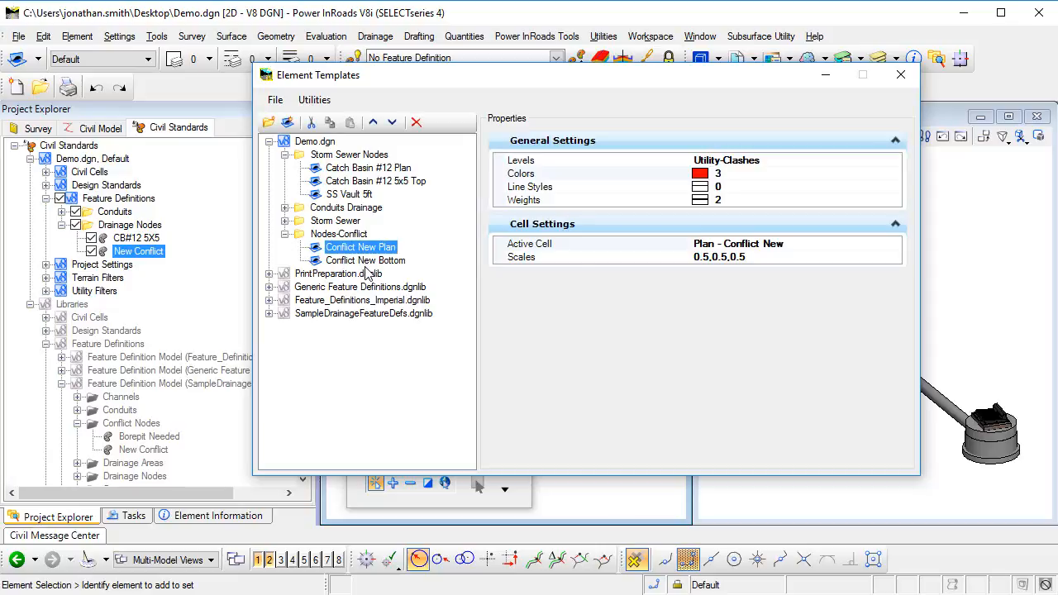
right_click(366, 261)
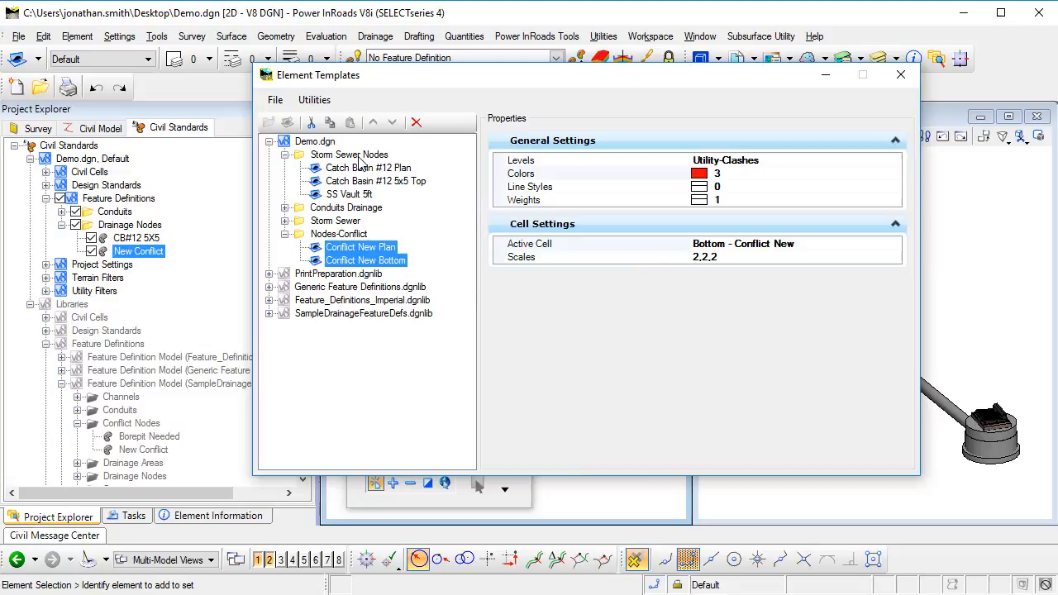
right_click(349, 156)
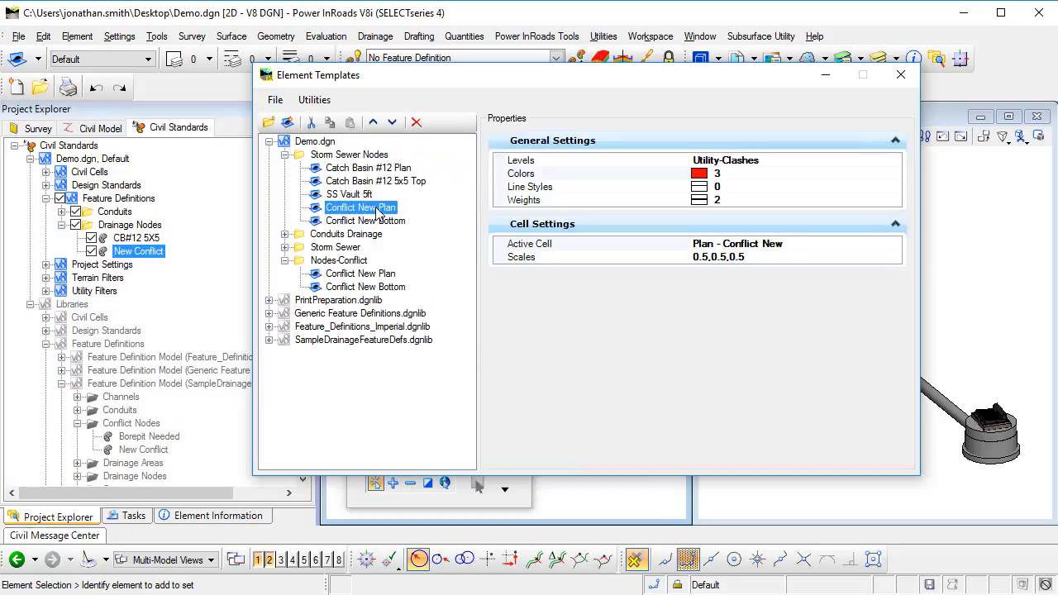
Step: Rename the copied Storm Sewer Nodes templates to Location Point Plan and Location Point Bottom
double_click(361, 208)
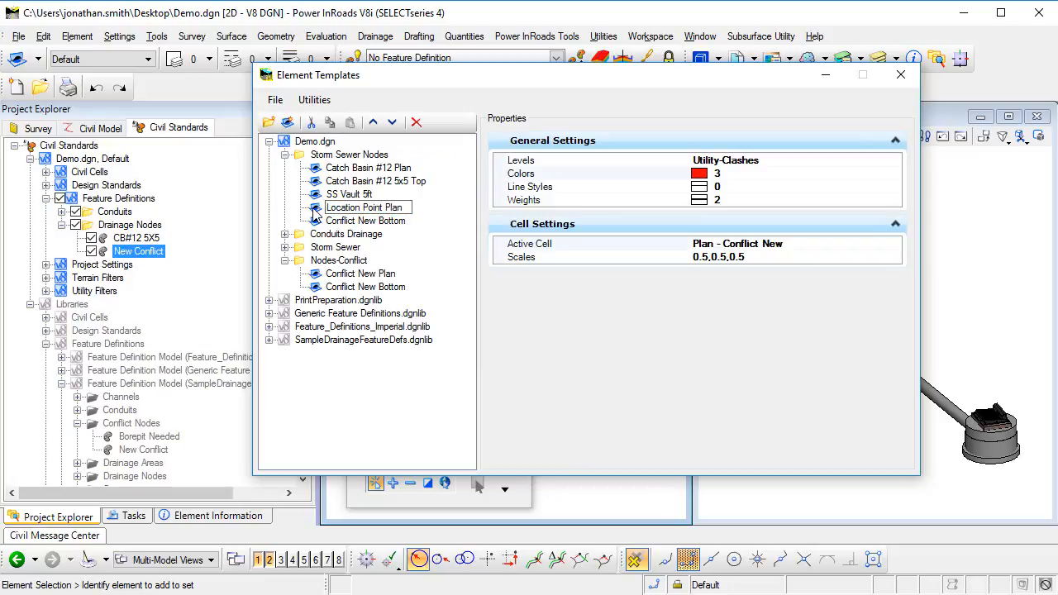
double_click(362, 207)
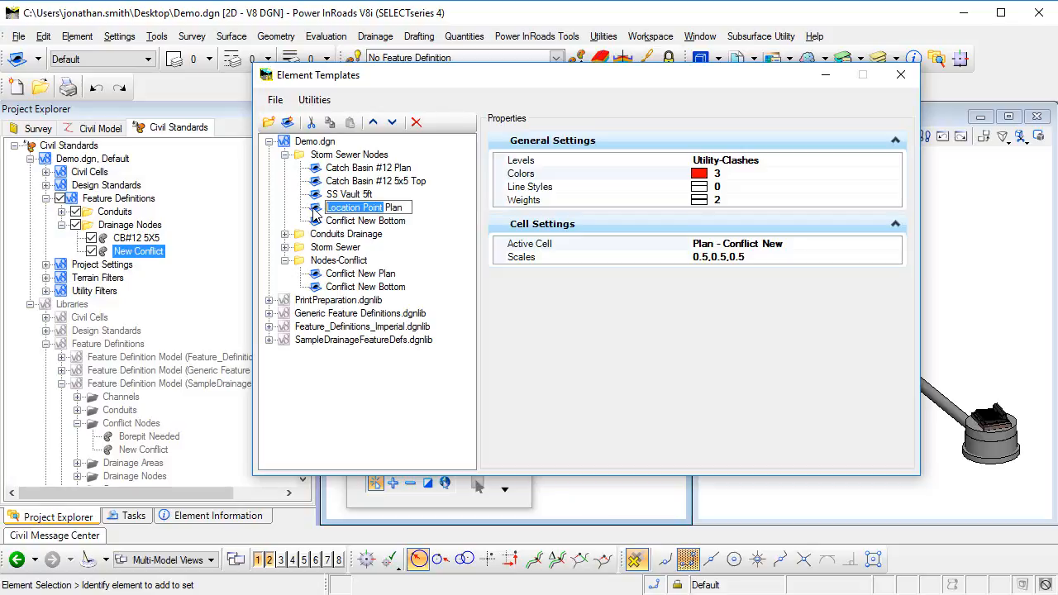
click(364, 222)
text(Location Poin)
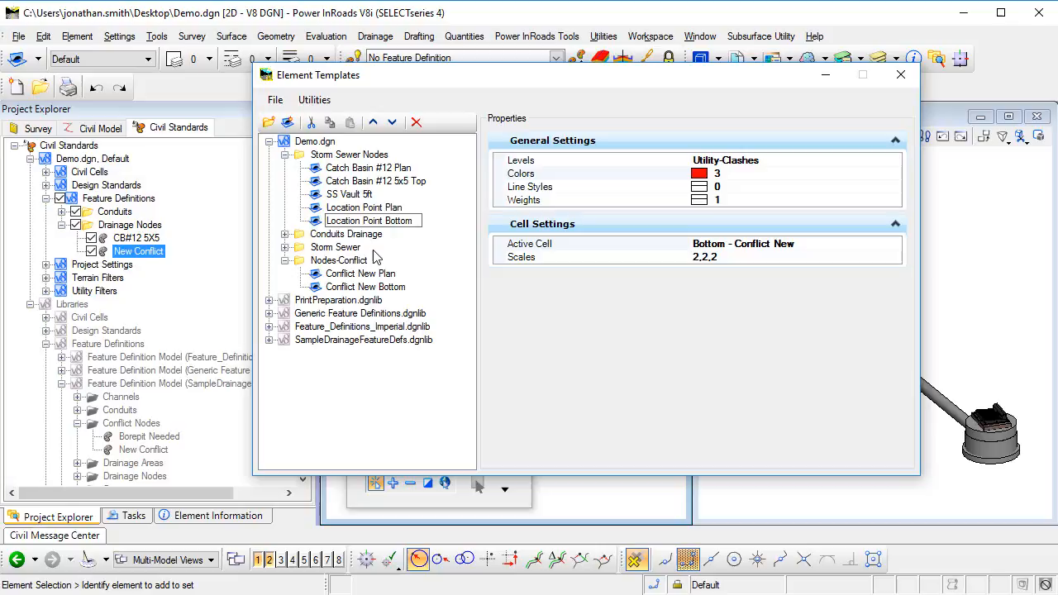
click(371, 221)
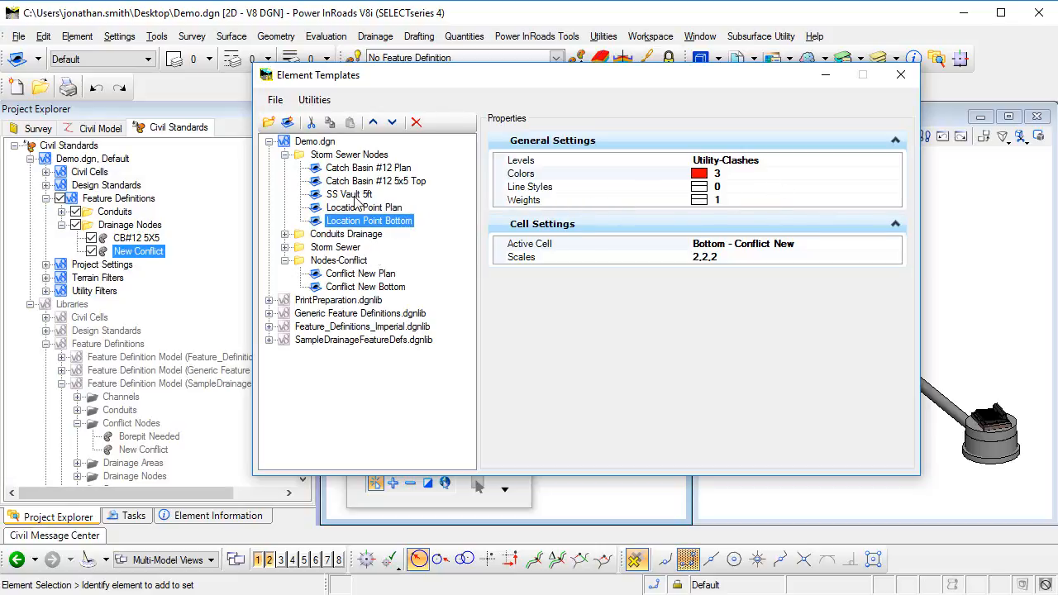
click(350, 195)
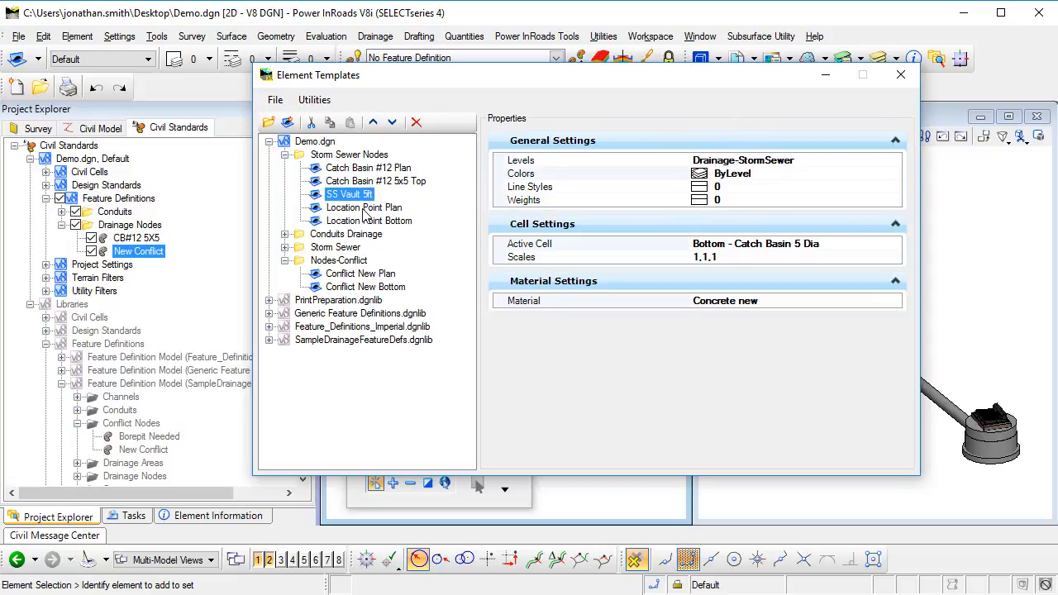
Step: Move the Location Point Bottom template from Utility-Clashes to the Drainage-StormSewer level
click(893, 159)
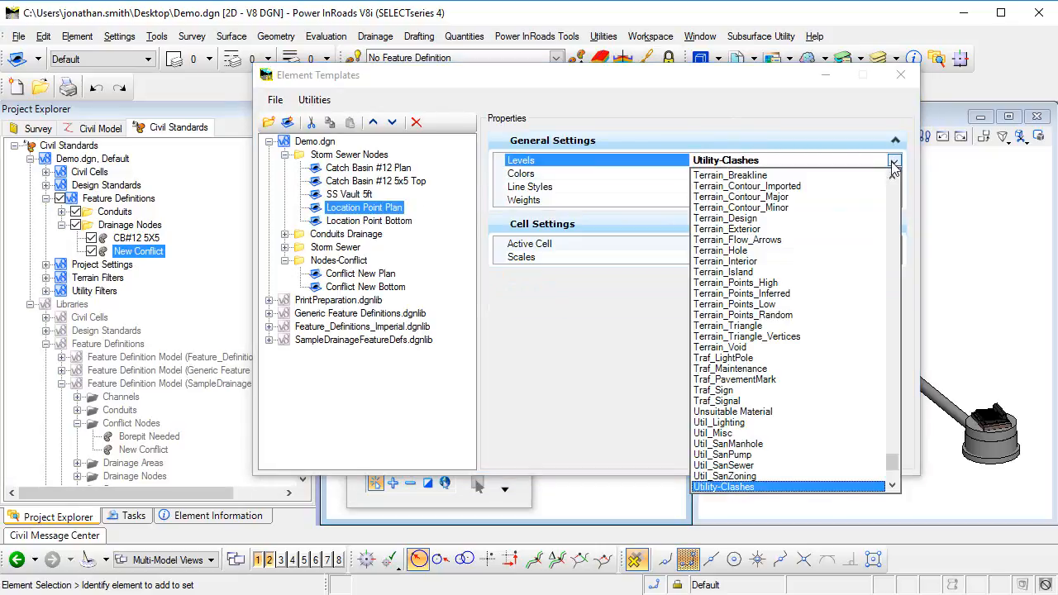
scroll(up, 3)
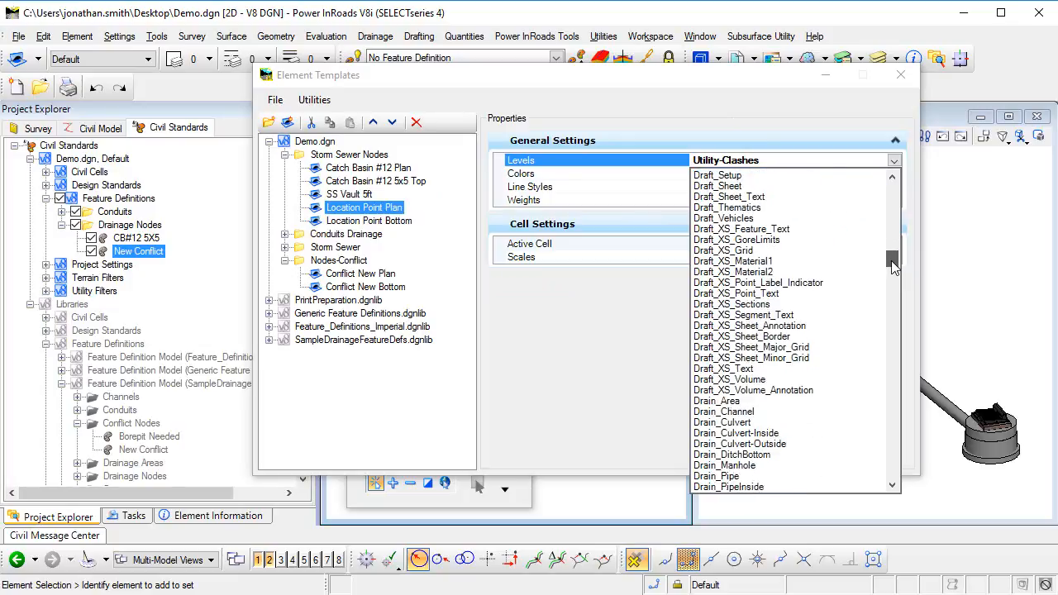
scroll(down, 3)
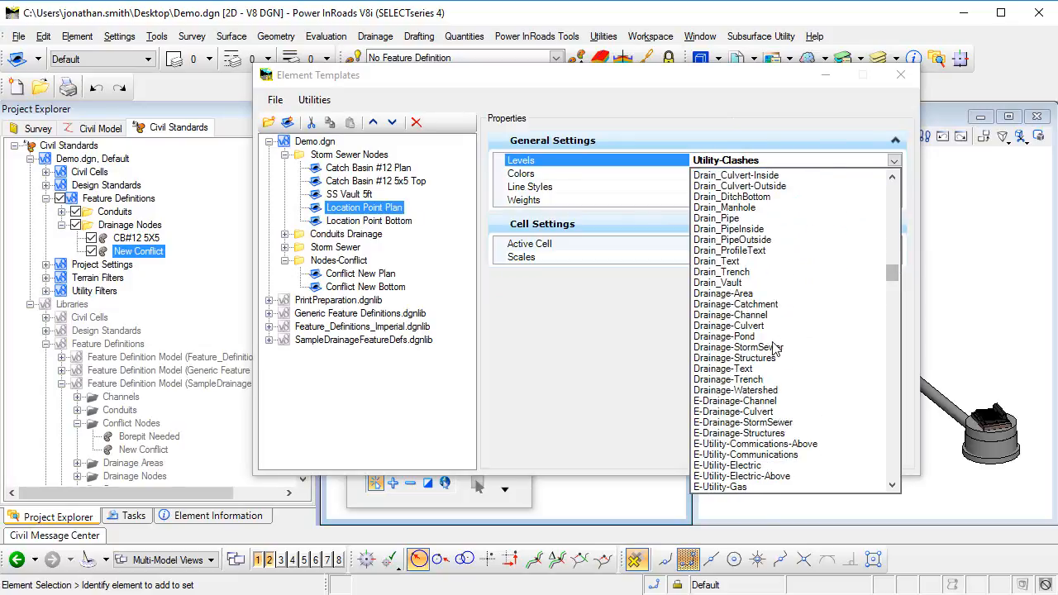
click(370, 221)
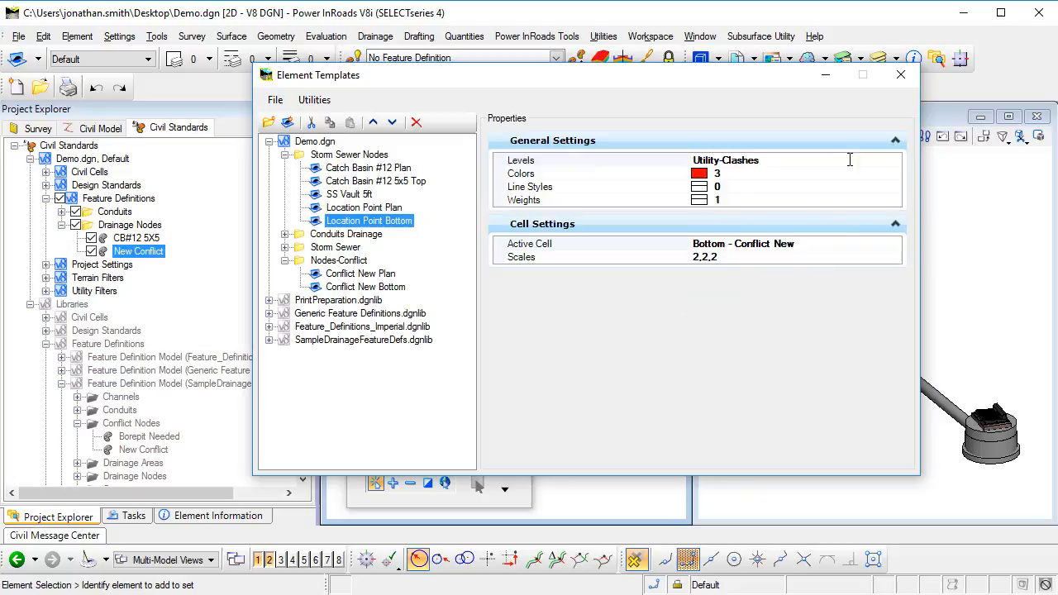
click(892, 159)
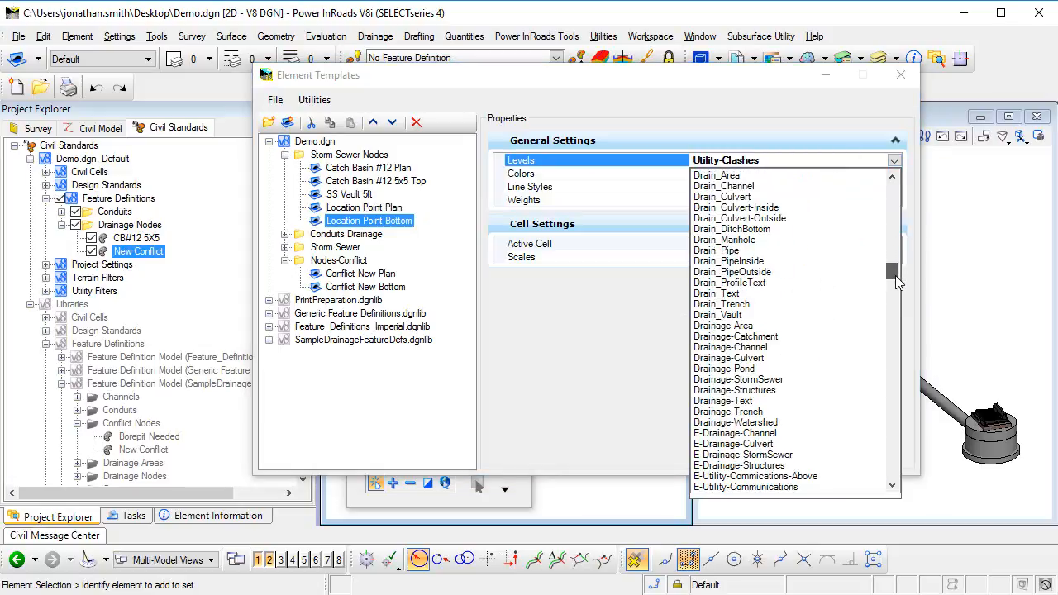
click(737, 379)
text(Bottom - Conflict New)
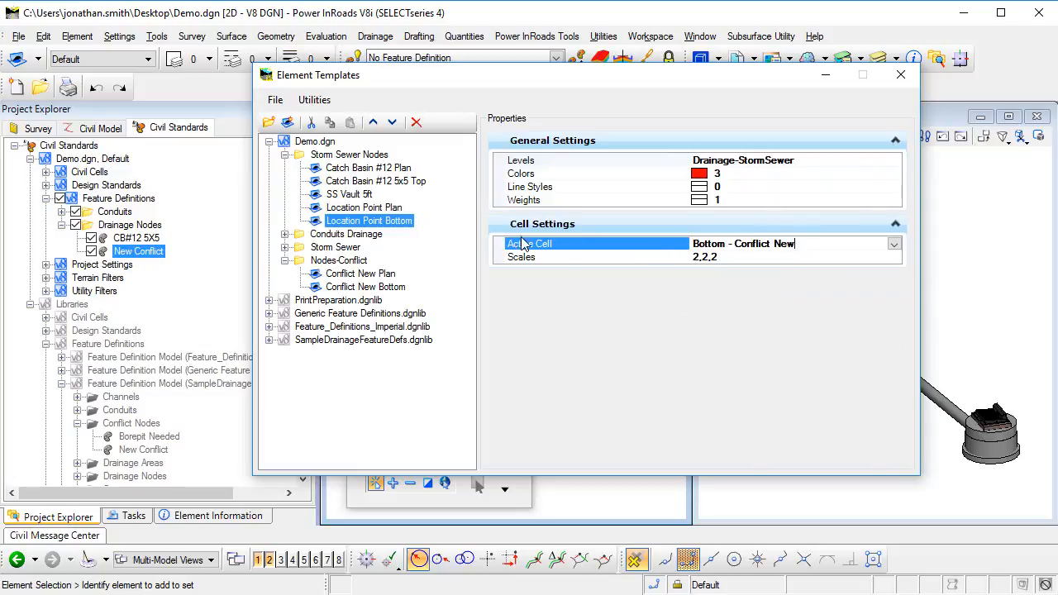
Step: Set cell scales 0.01,0.01,0.01 for Location Point Plan and 0.1,0.1,0.1 for Location Point Bottom
click(364, 207)
text(0.01,0.01,0.01)
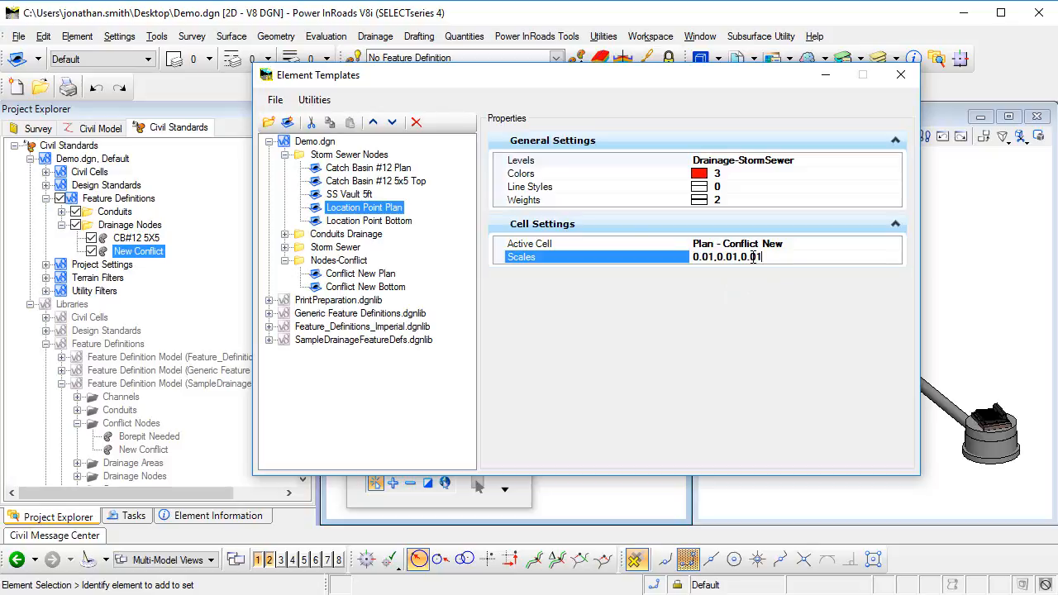
click(596, 243)
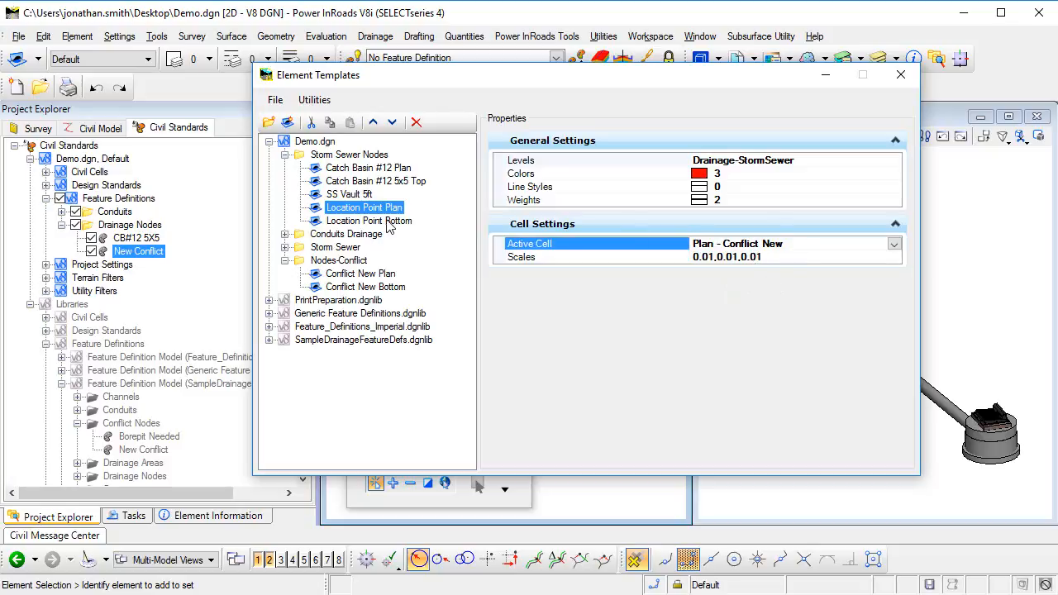
click(369, 222)
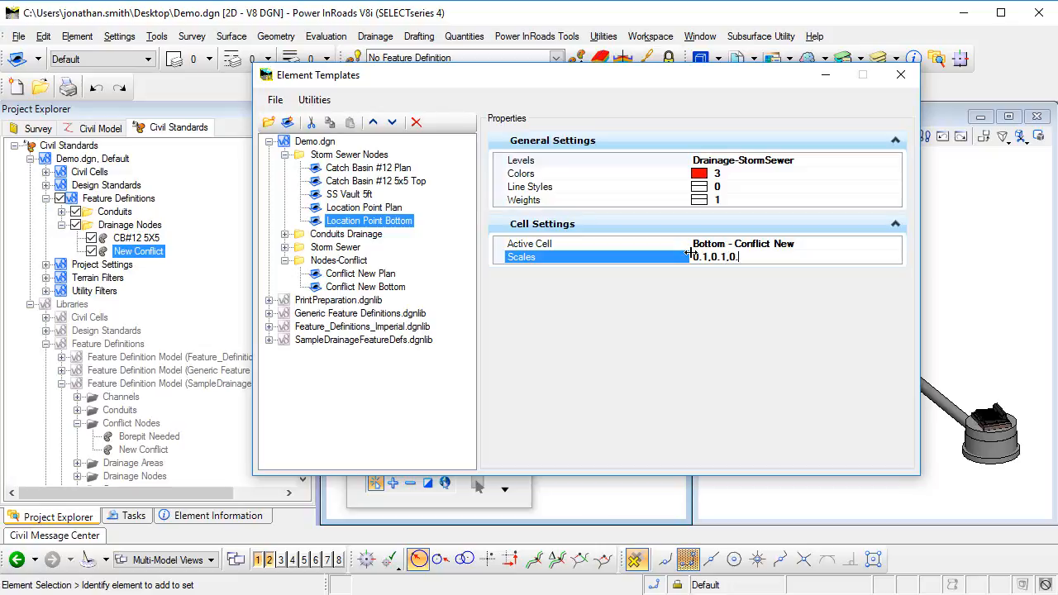
click(595, 243)
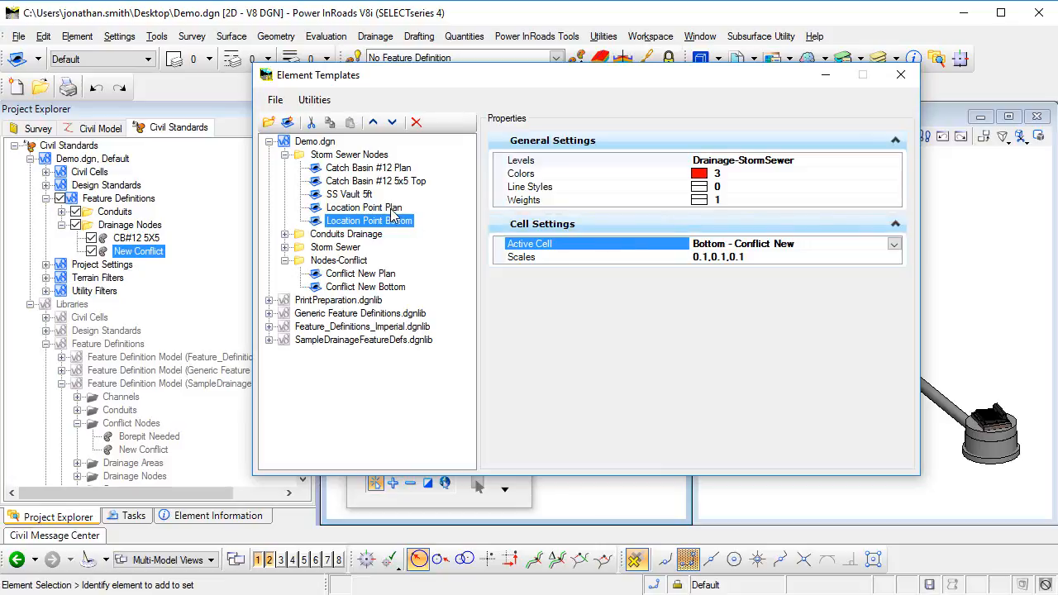
click(364, 208)
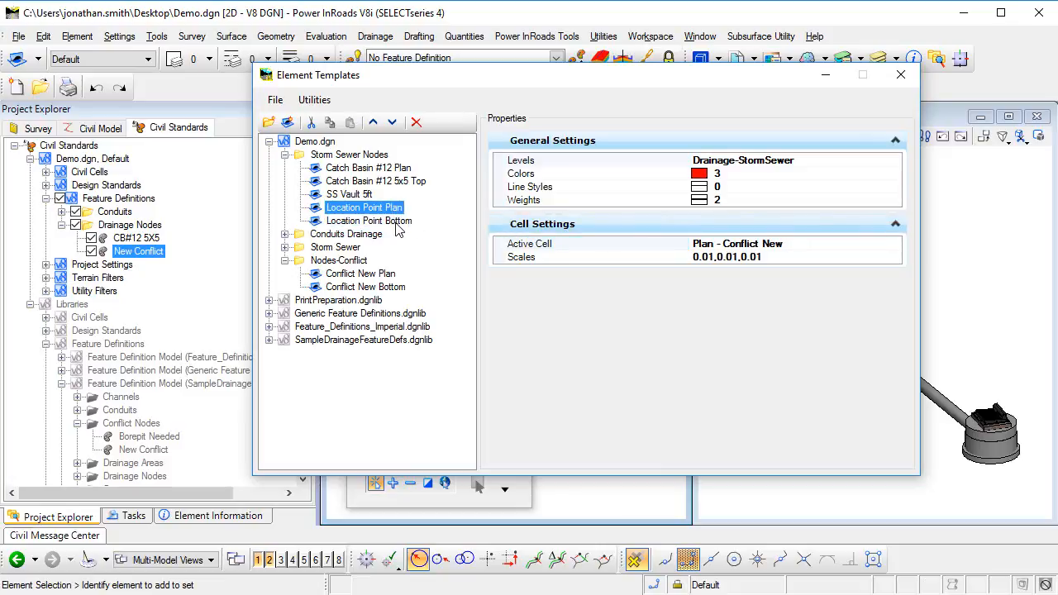
click(369, 221)
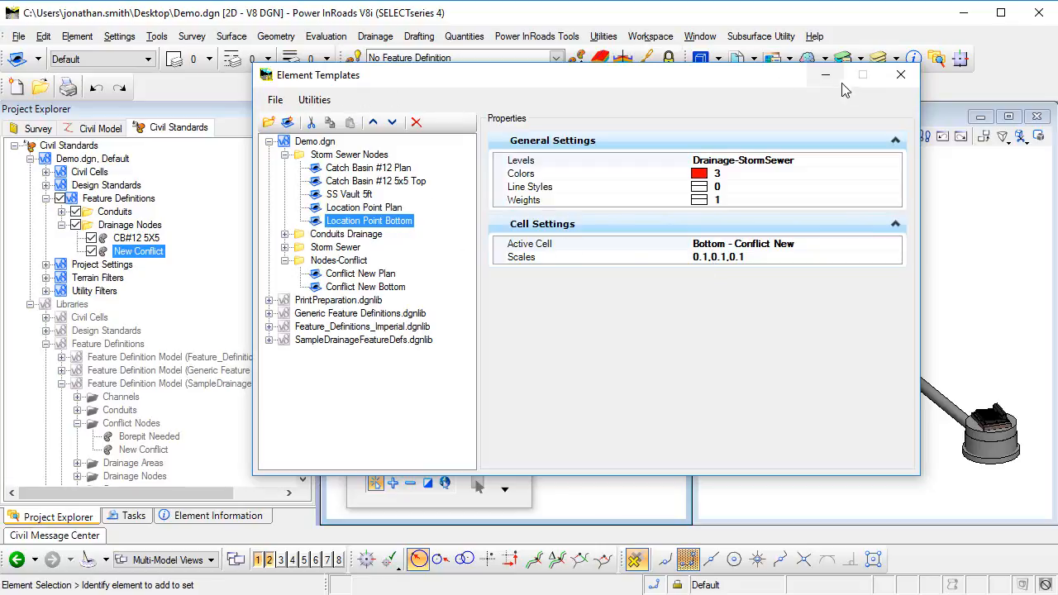
mouse_move(901, 76)
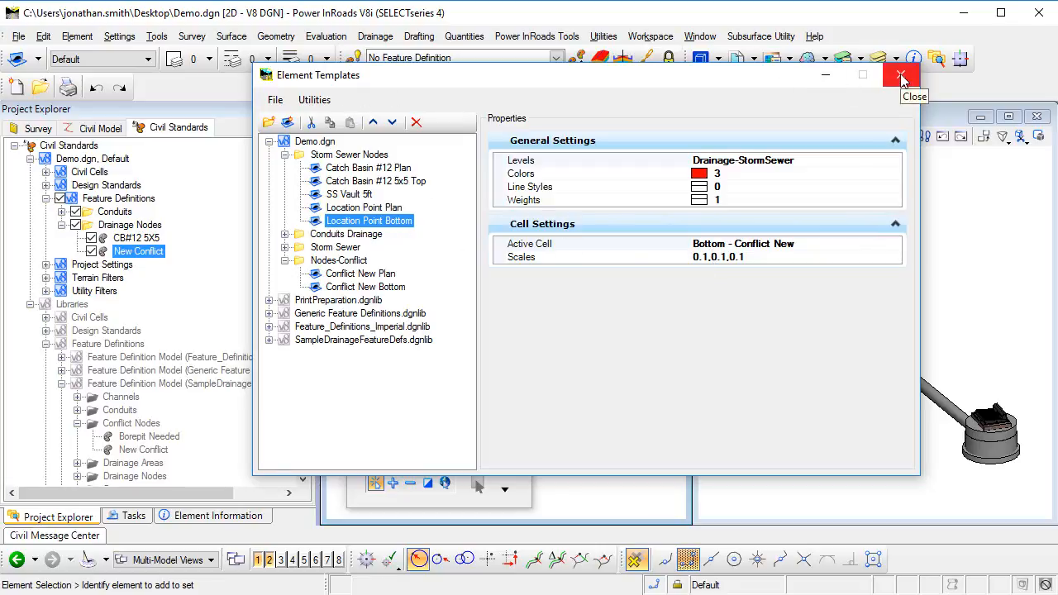
Step: Rename the New Conflict drainage node definition to Location Point in Project Explorer
click(900, 76)
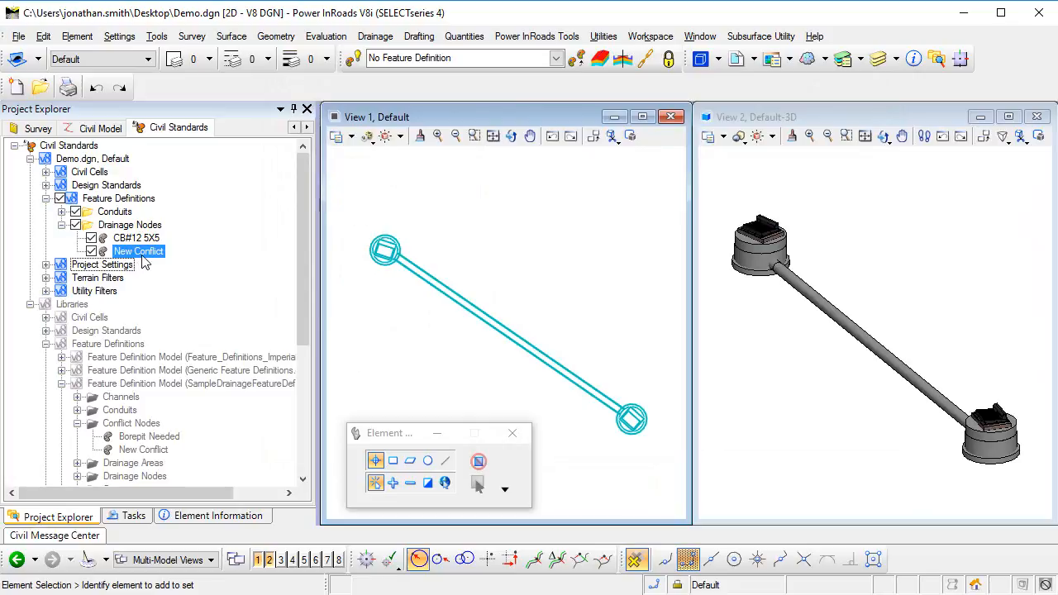
right_click(139, 252)
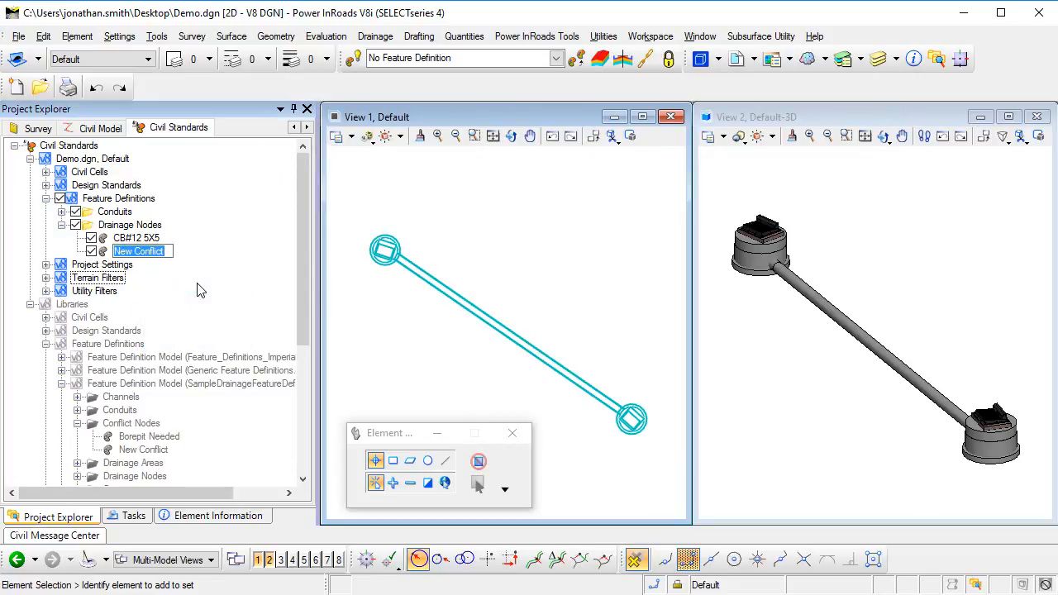
text(Location Point)
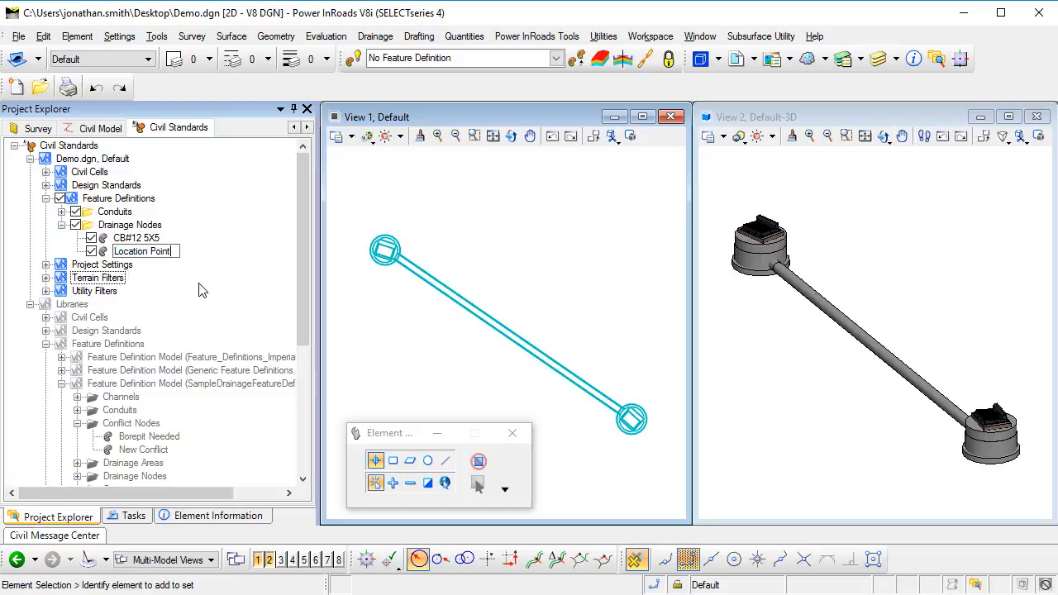
Step: Change the Location Point definition's utility type from Conflict to Storm Water
right_click(141, 251)
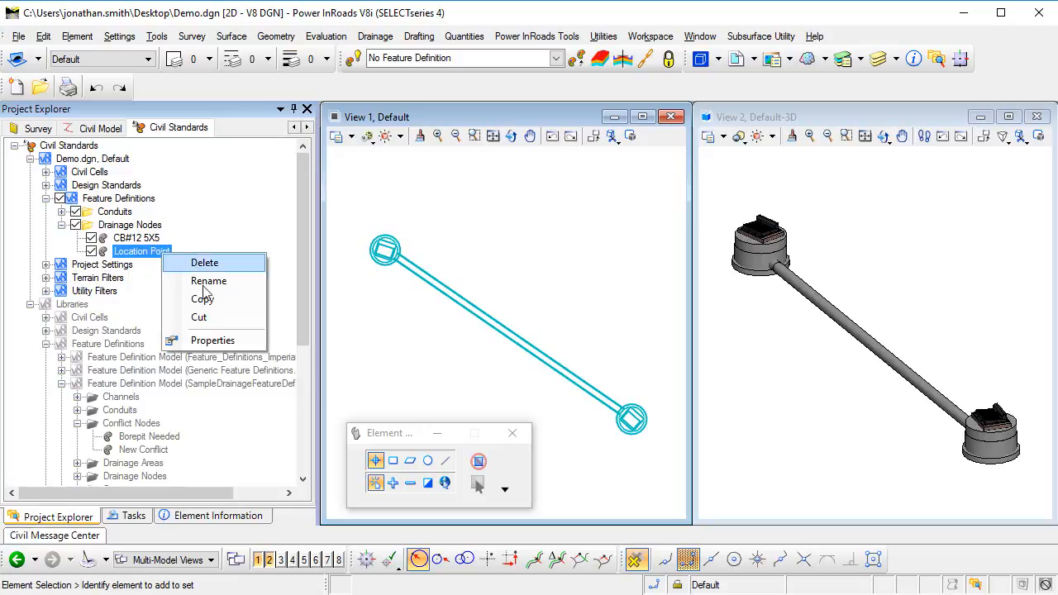
click(212, 341)
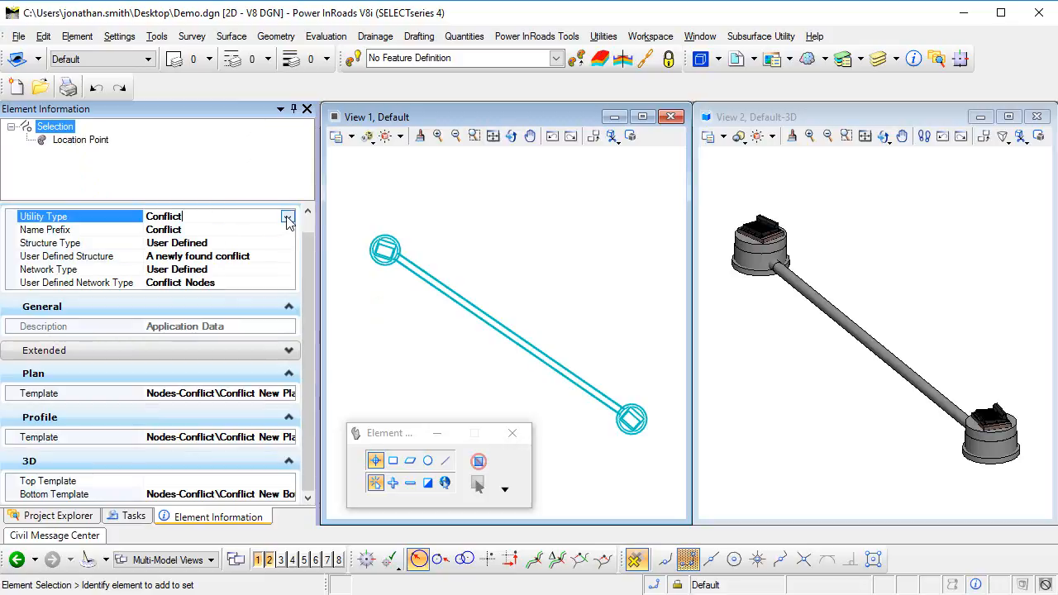
click(288, 215)
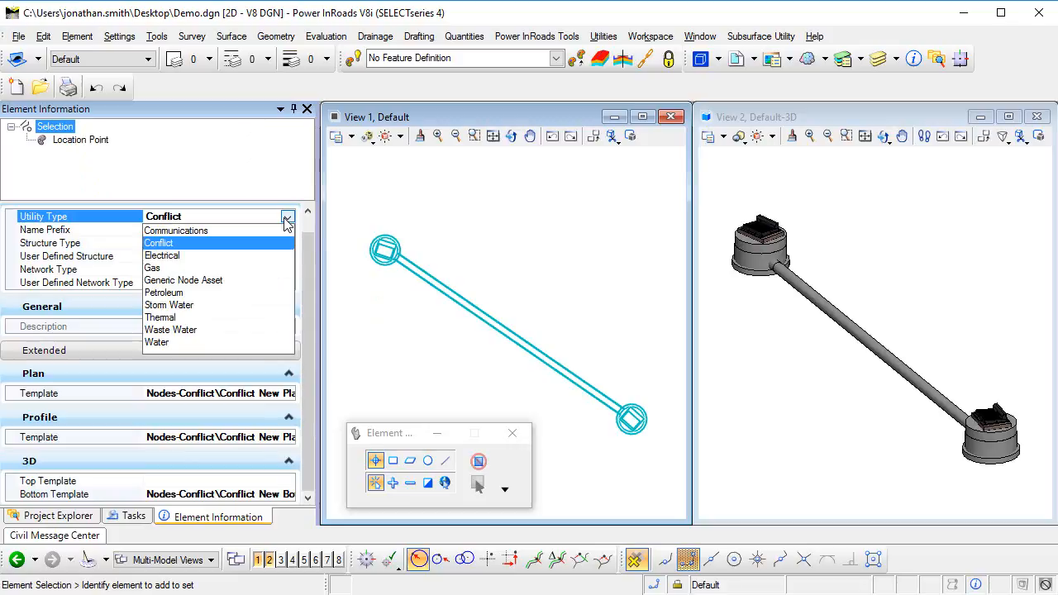
mouse_move(190, 314)
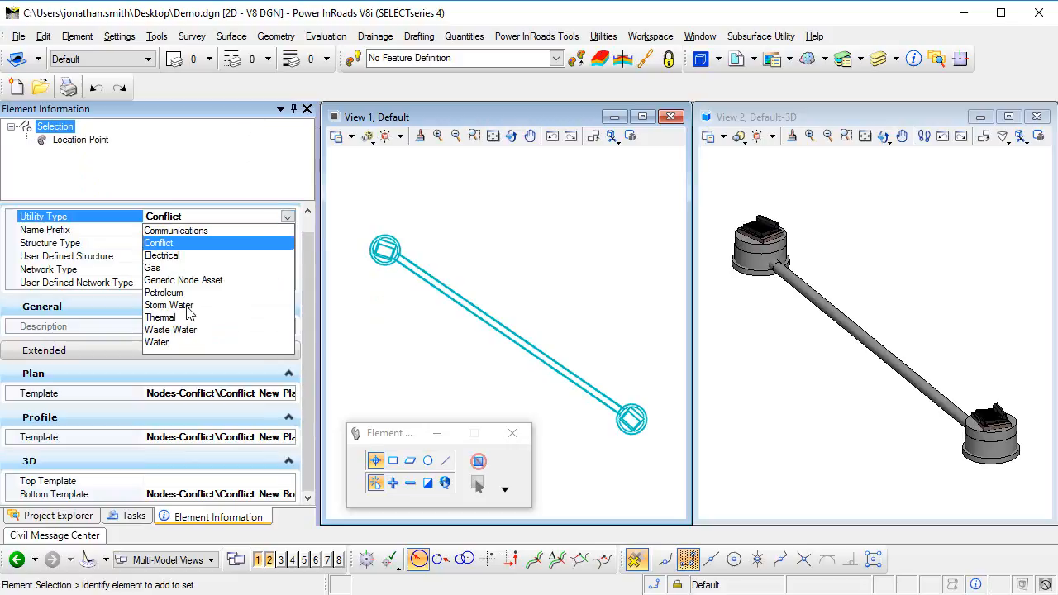
click(169, 304)
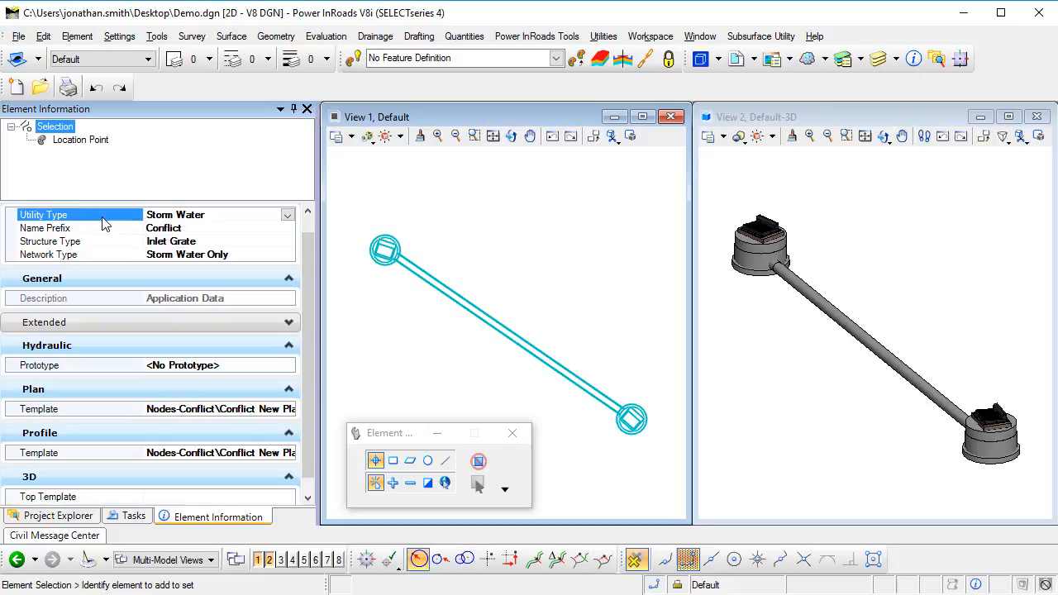
mouse_move(212, 235)
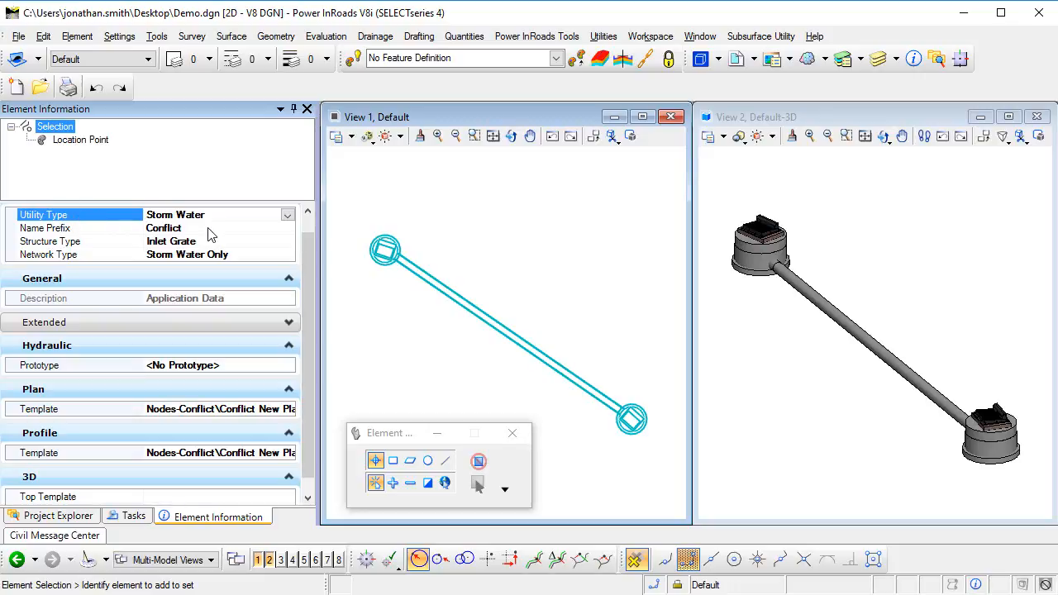
Step: Set name prefix P-, structure type User Defined, and user-defined structure 'Location point'
click(82, 228)
text(P)
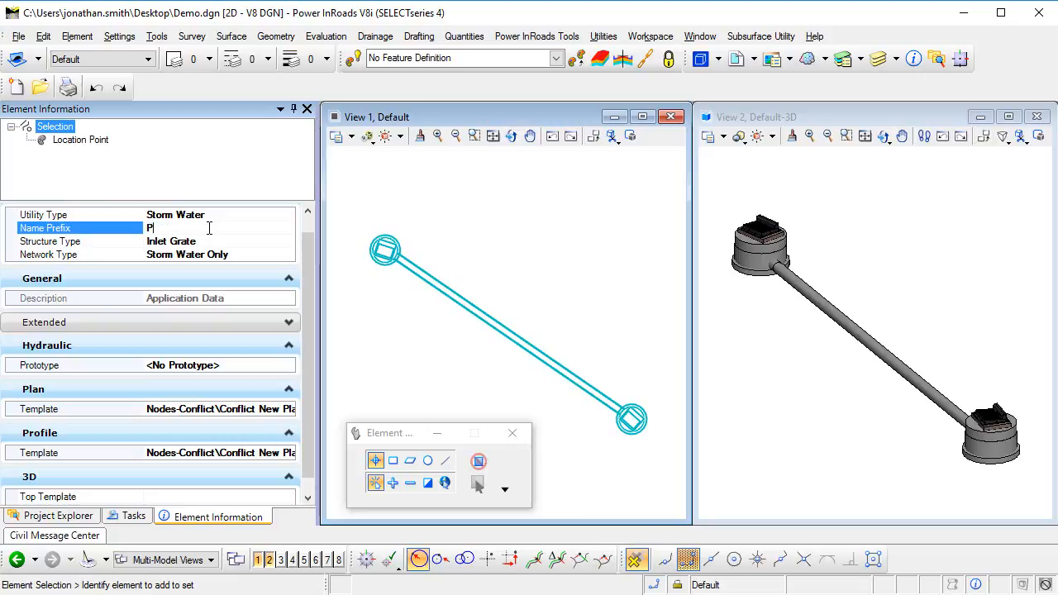
text(-)
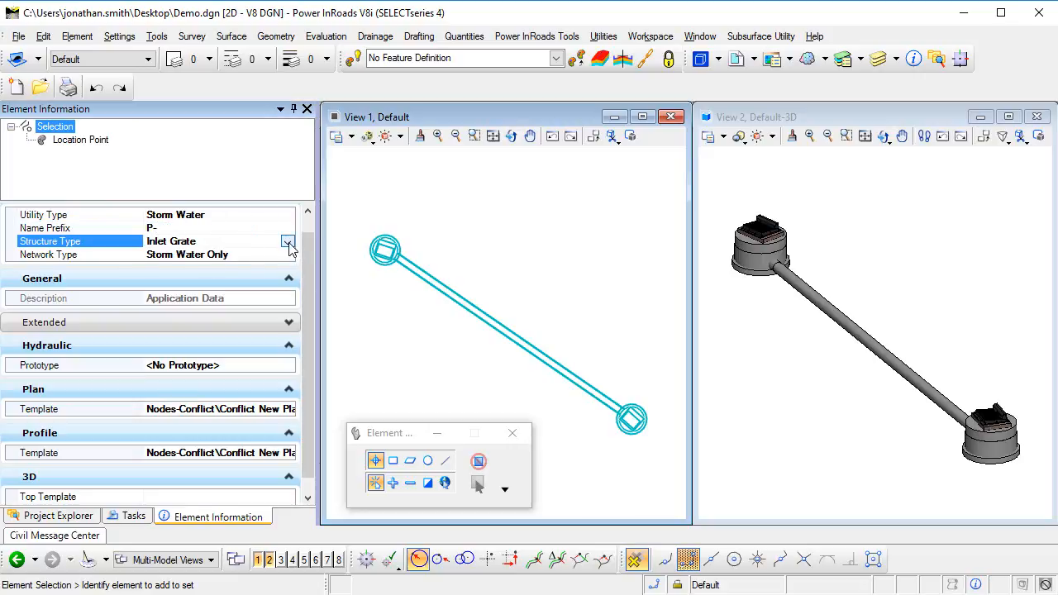
click(287, 241)
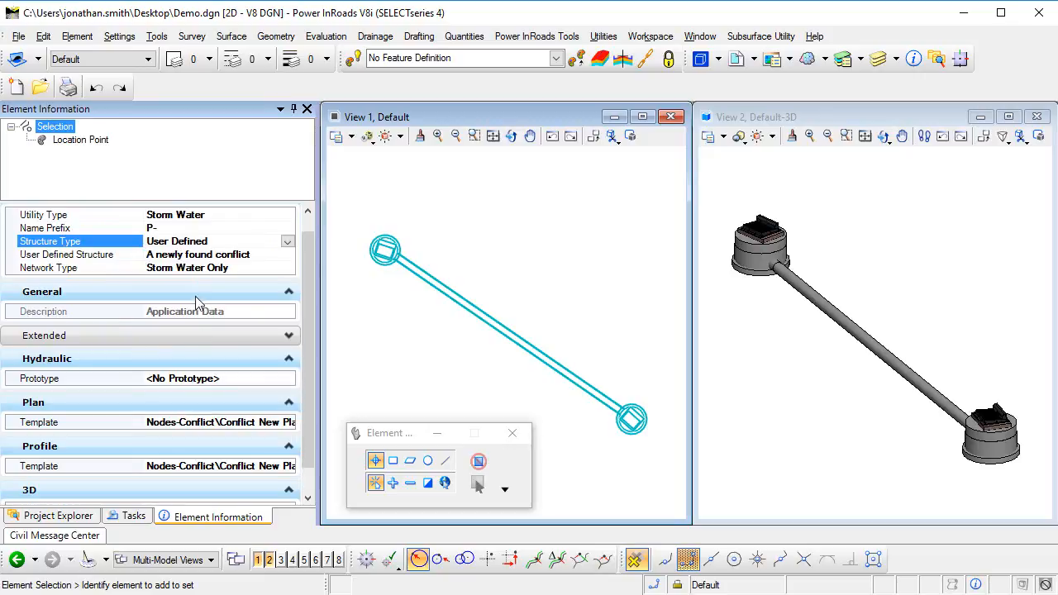
click(66, 255)
text(Location)
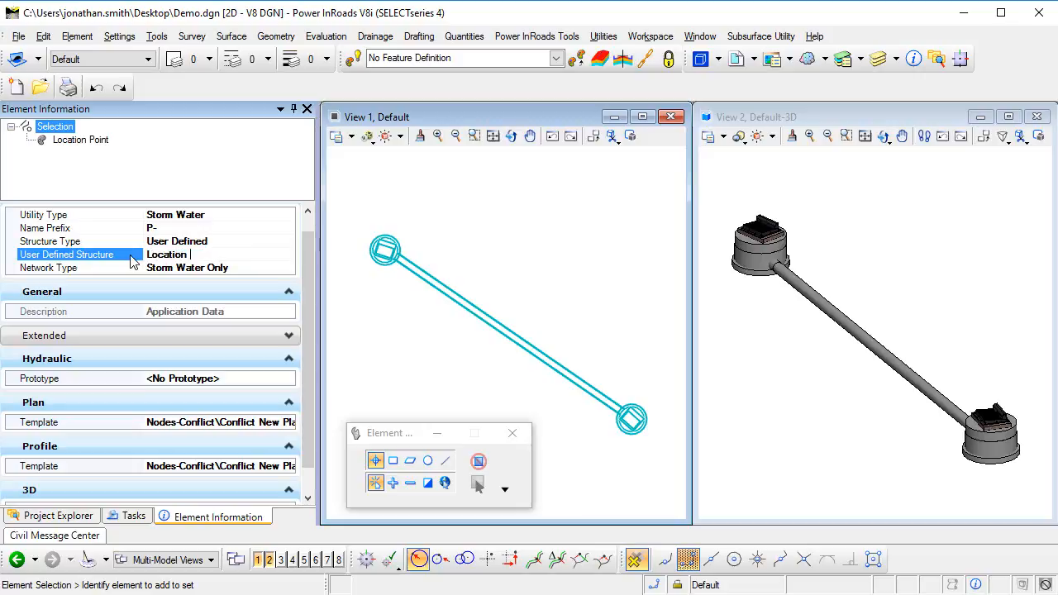
text(point)
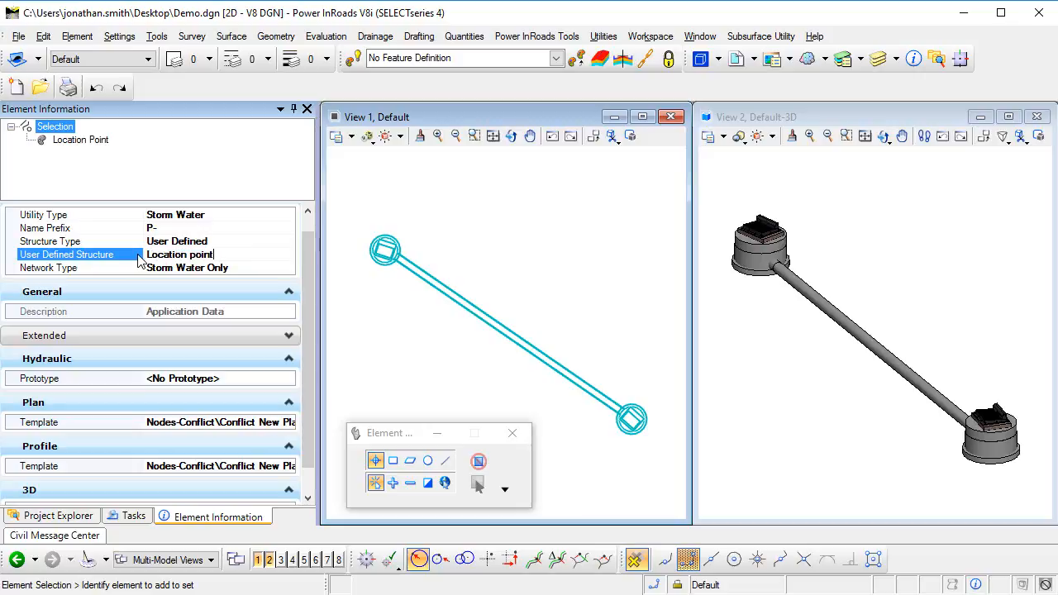
click(74, 267)
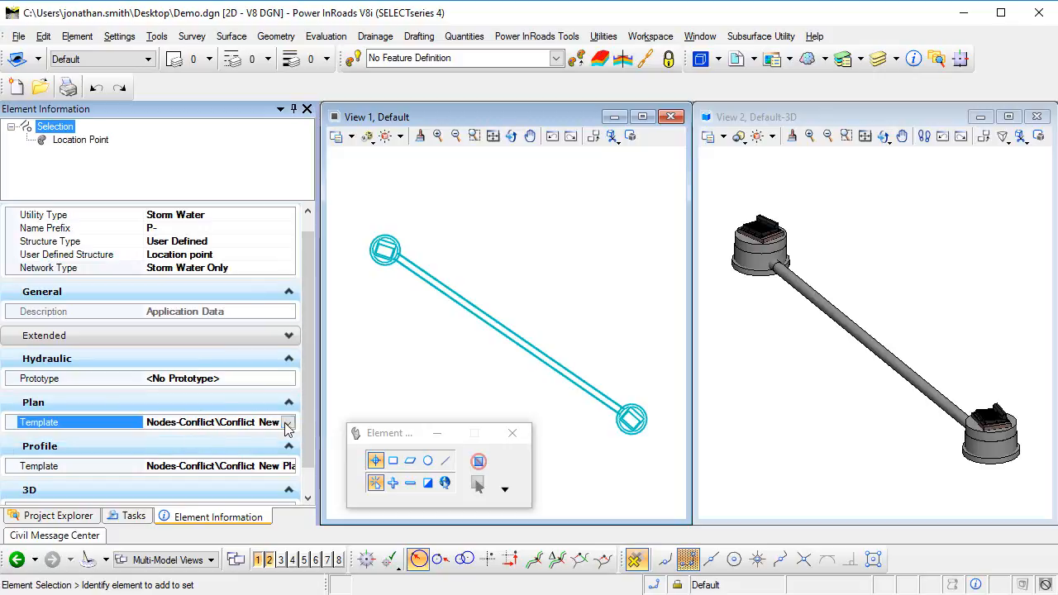
Step: Assign Location Point Plan for plan and Location Point Bottom for profile and 3D bottom templates
click(288, 421)
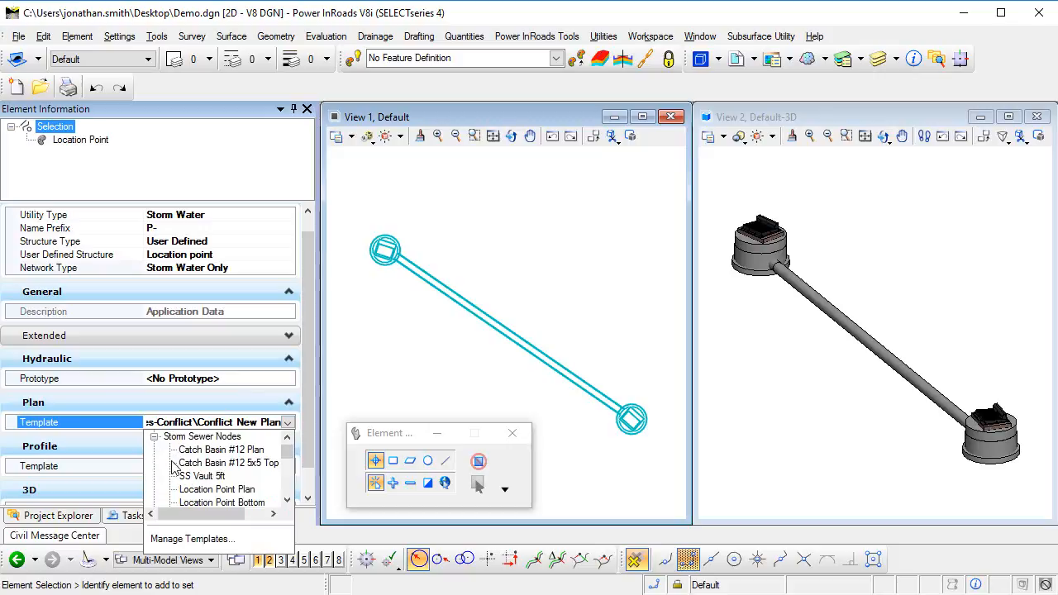
click(216, 490)
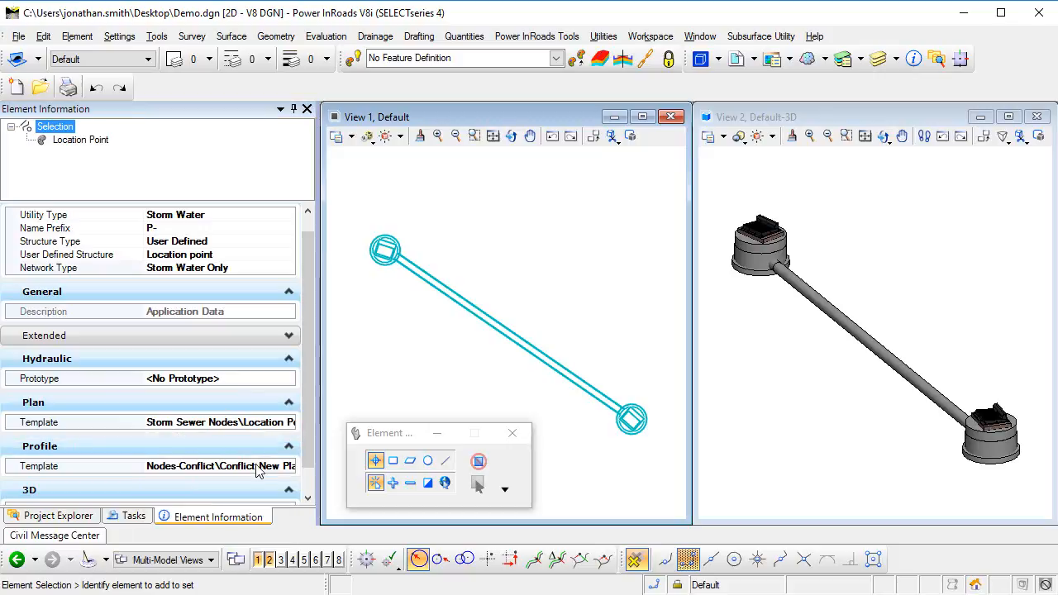
click(288, 467)
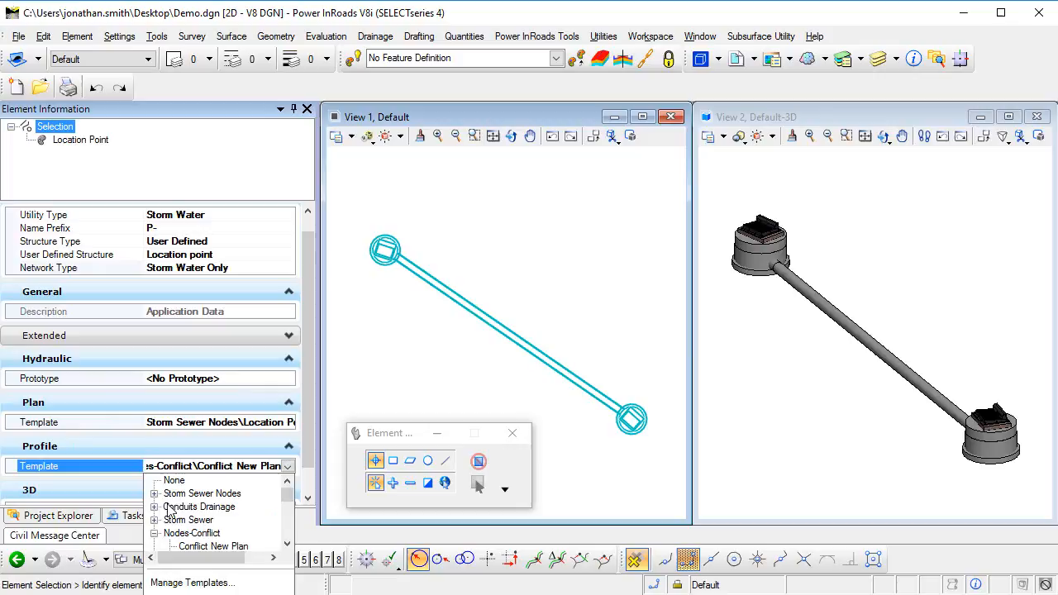
click(153, 493)
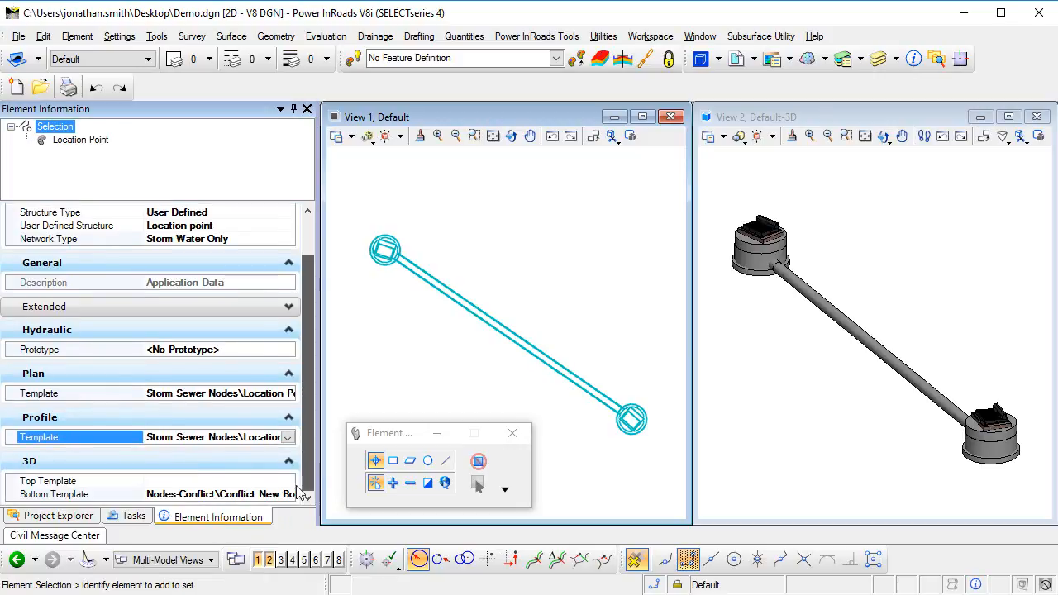
click(287, 493)
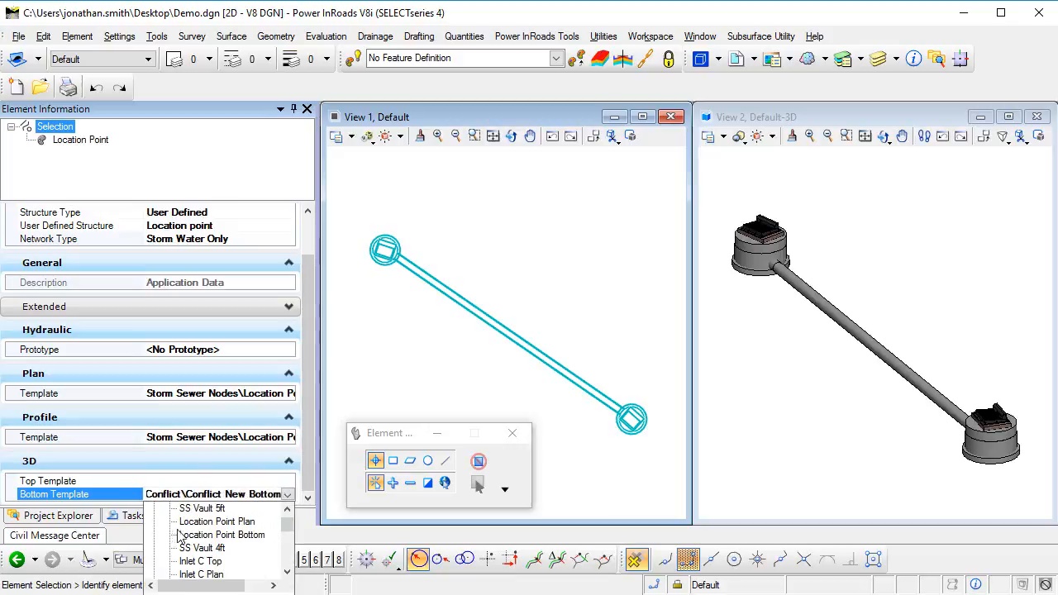
click(221, 534)
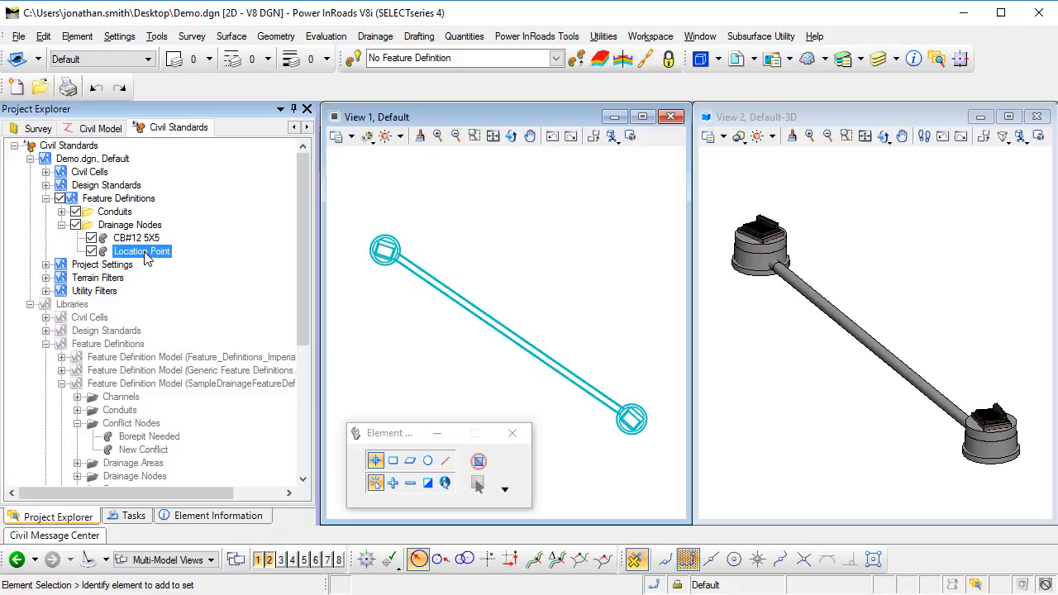
click(218, 516)
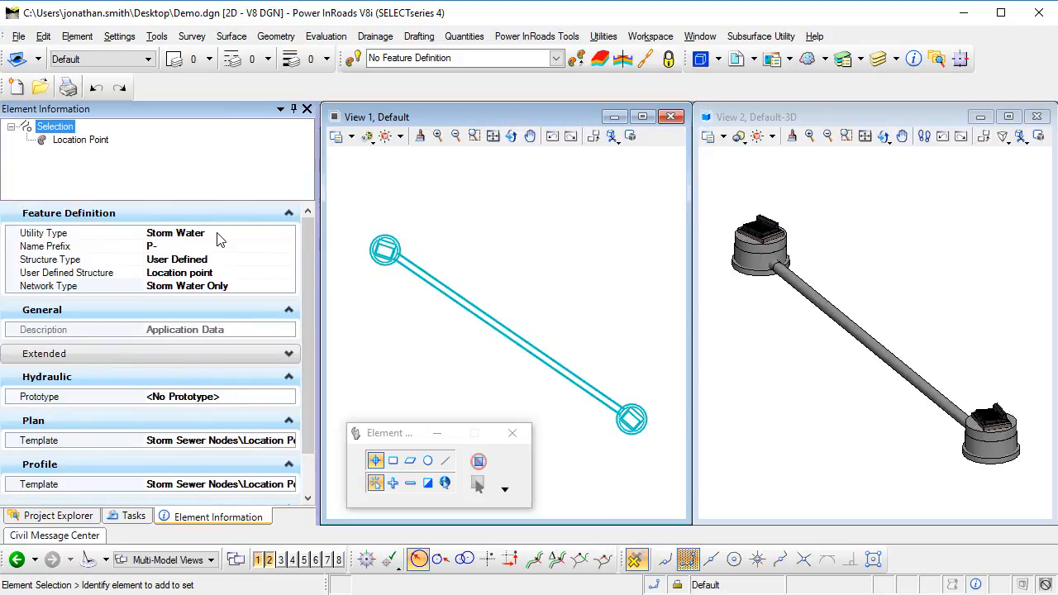
mouse_move(205, 241)
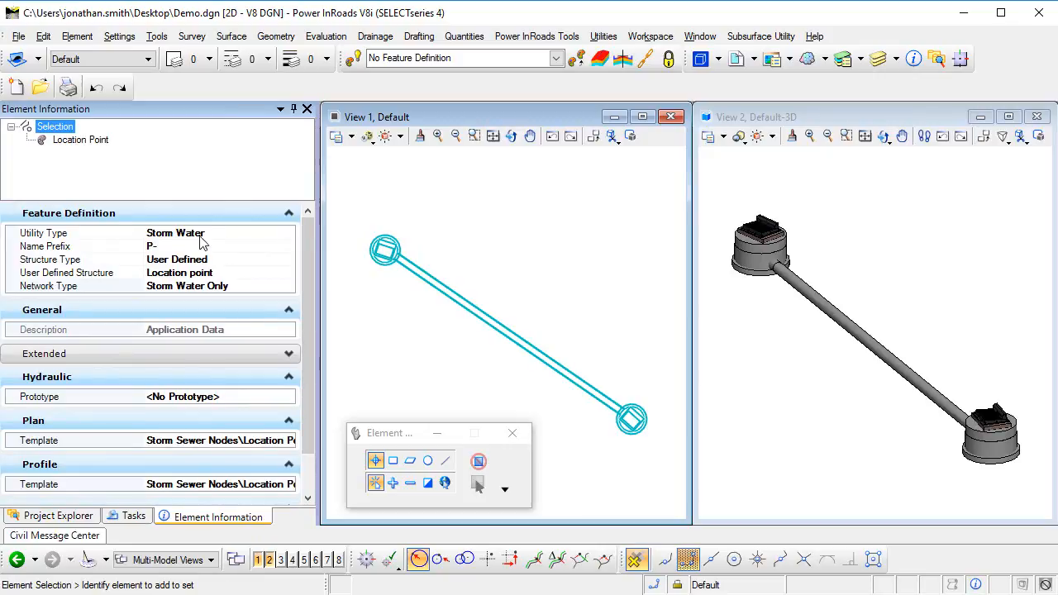
scroll(down, 3)
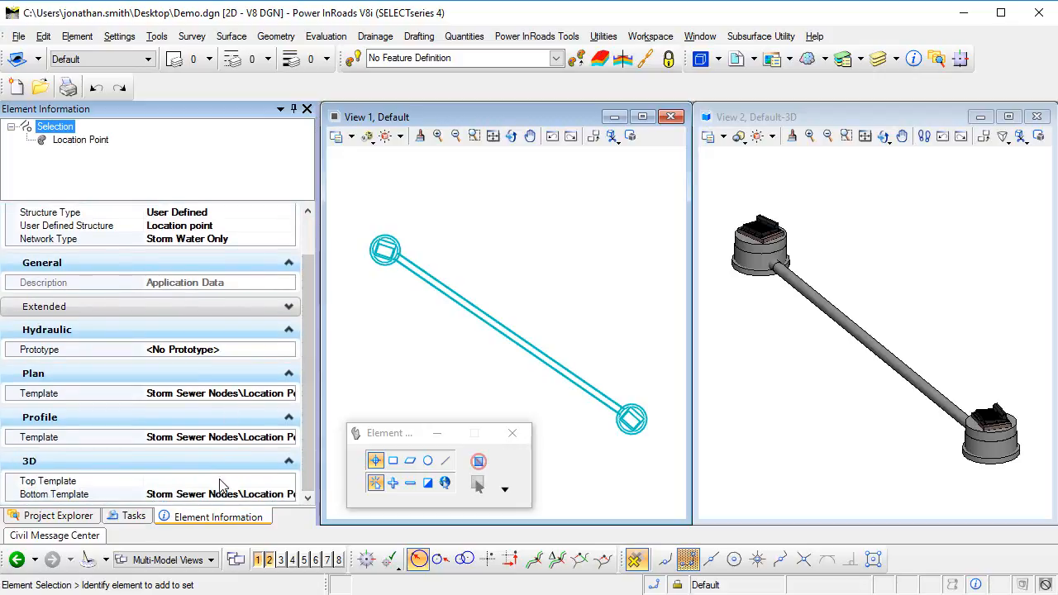
mouse_move(215, 410)
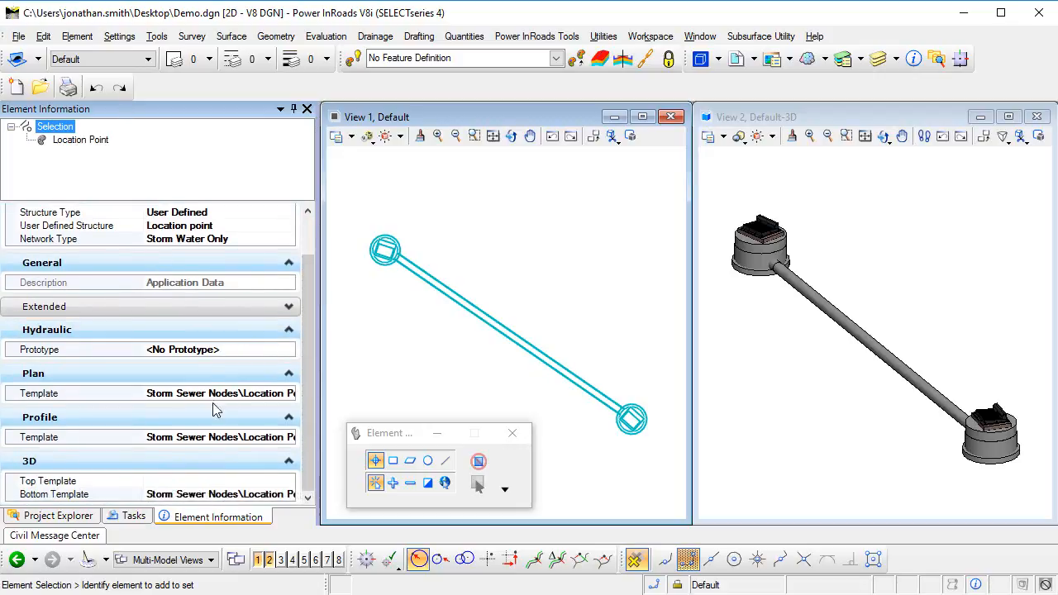
click(76, 36)
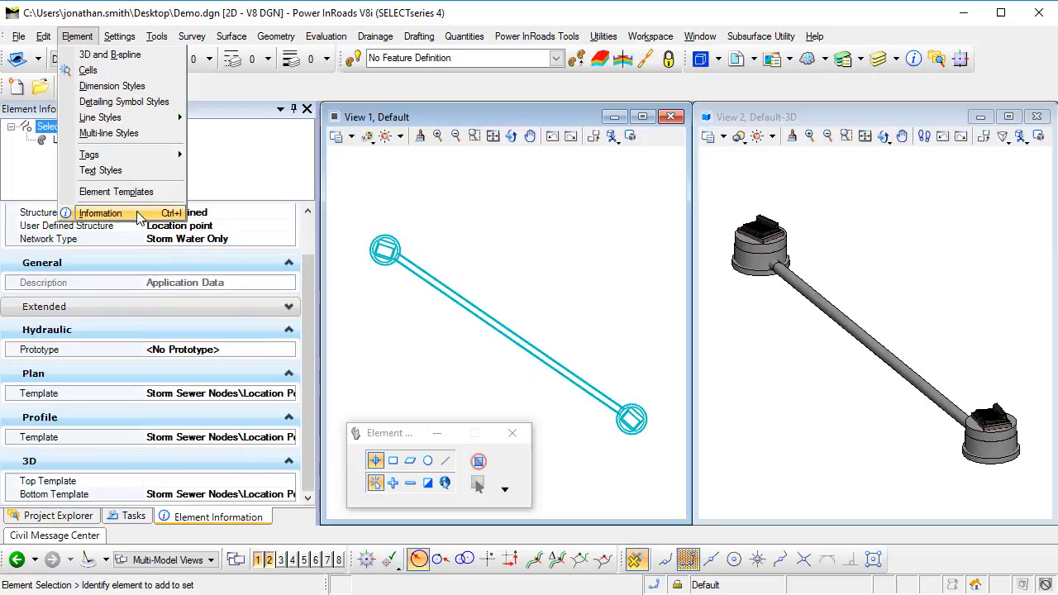
click(115, 192)
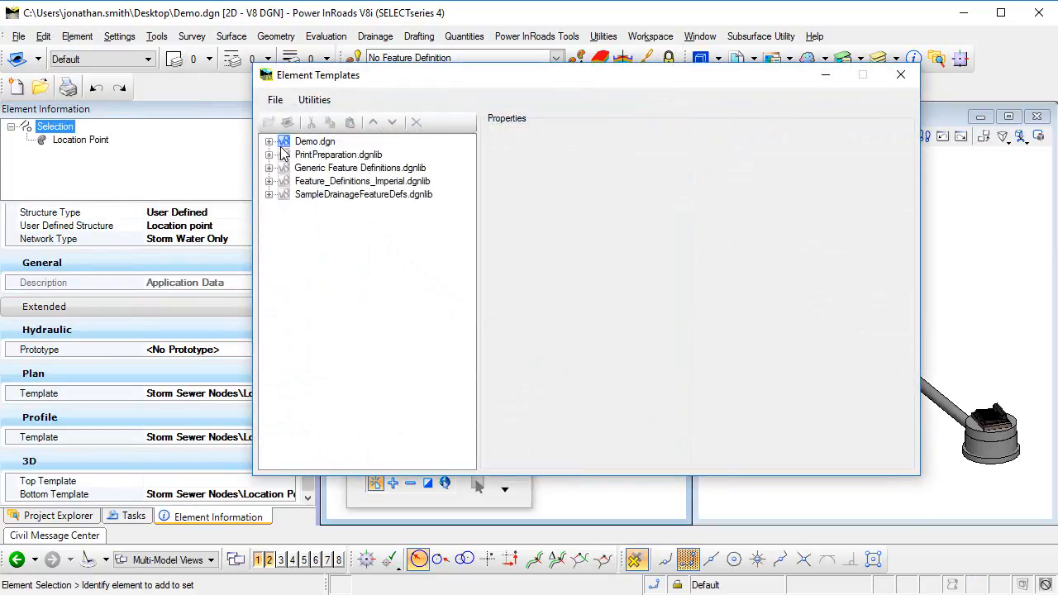
click(268, 142)
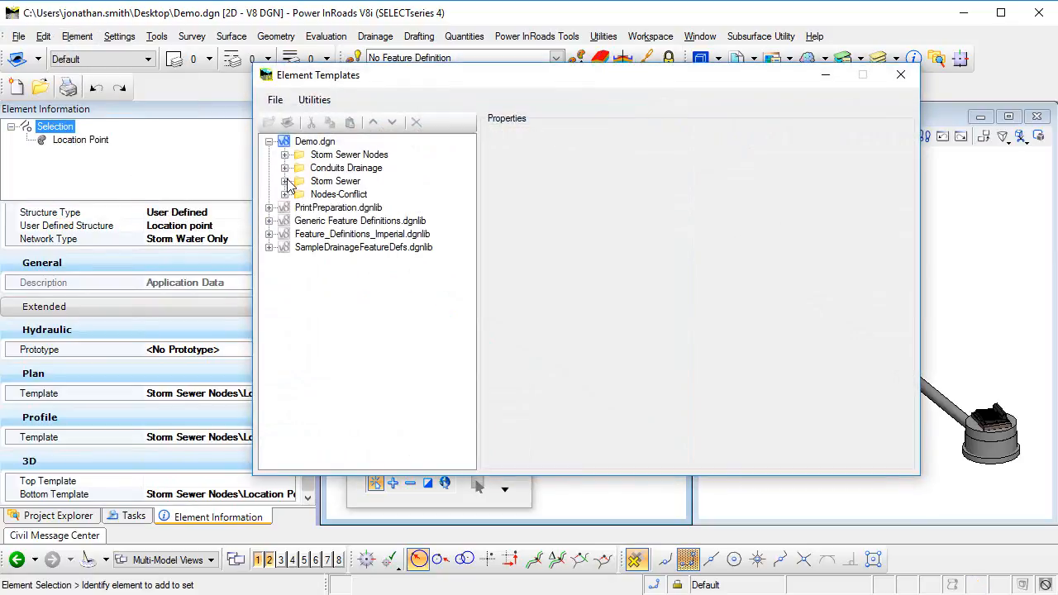
click(284, 155)
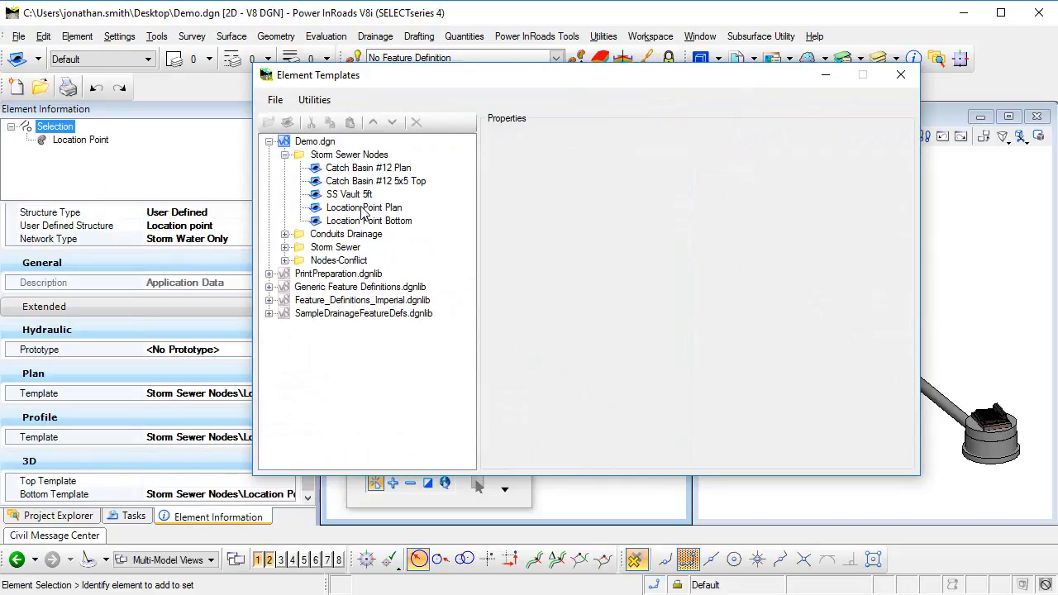
click(363, 209)
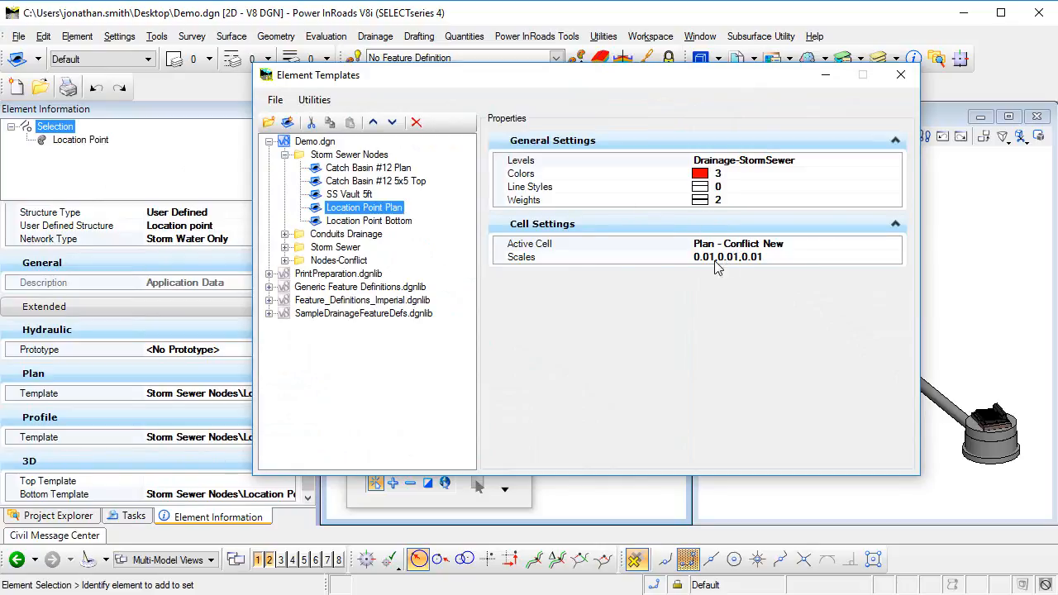
click(369, 222)
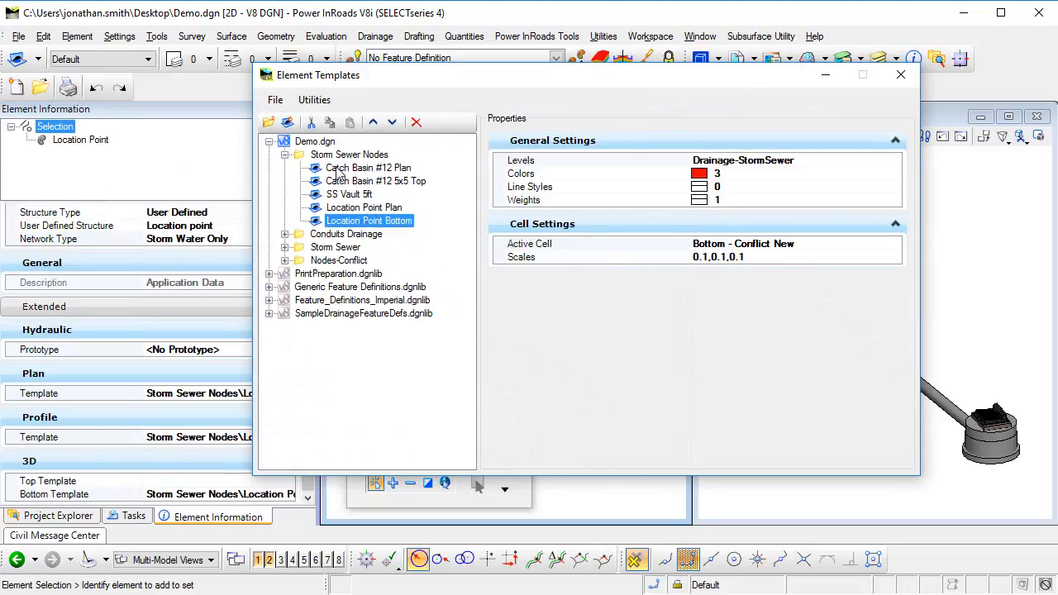
click(900, 75)
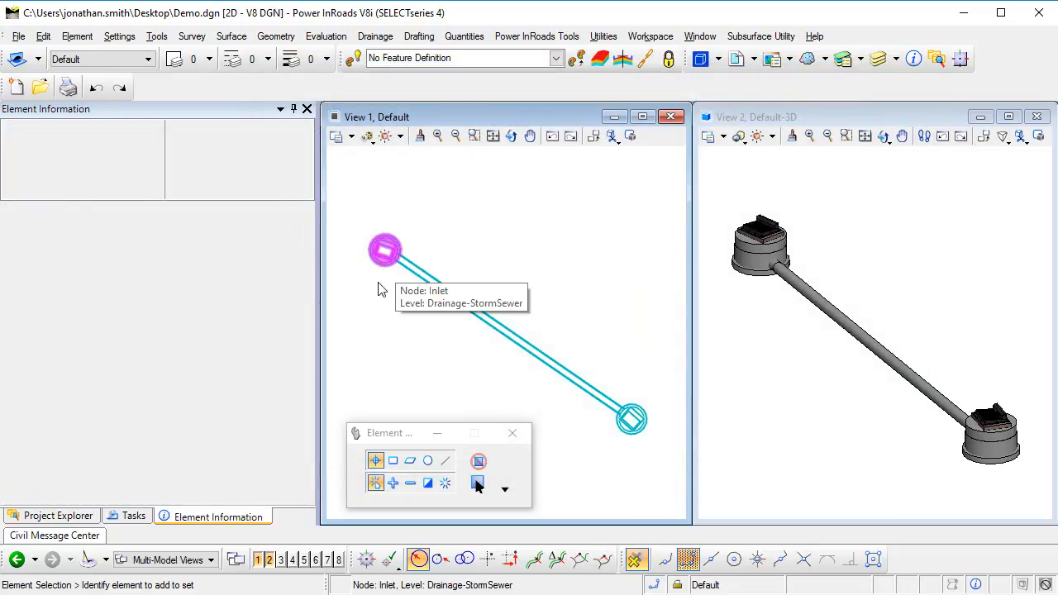
Step: Change the upper inlet node's feature definition from CB#12 5X5 to Location Point
click(384, 250)
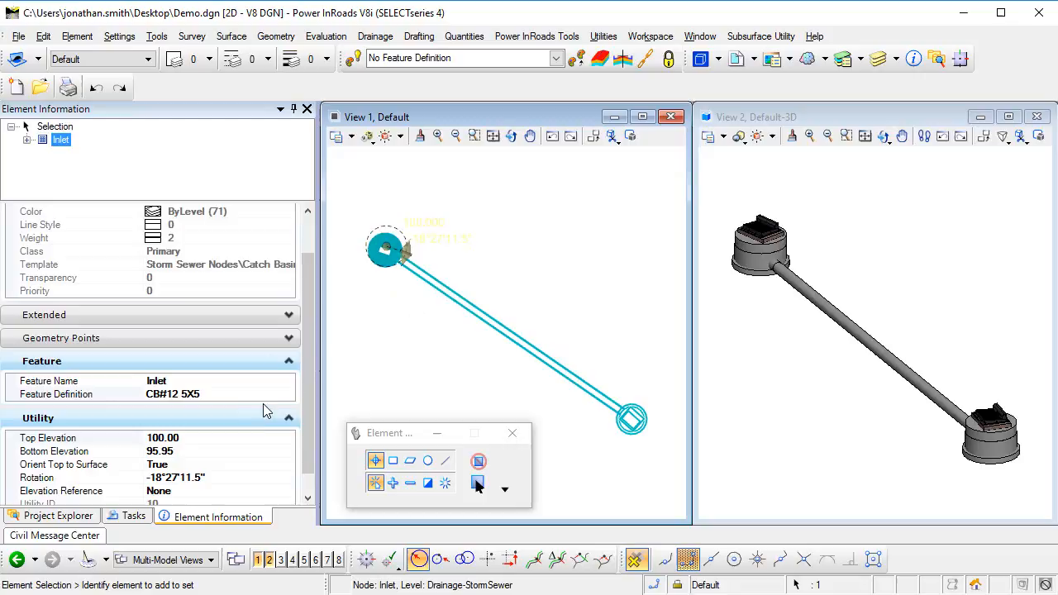
click(215, 393)
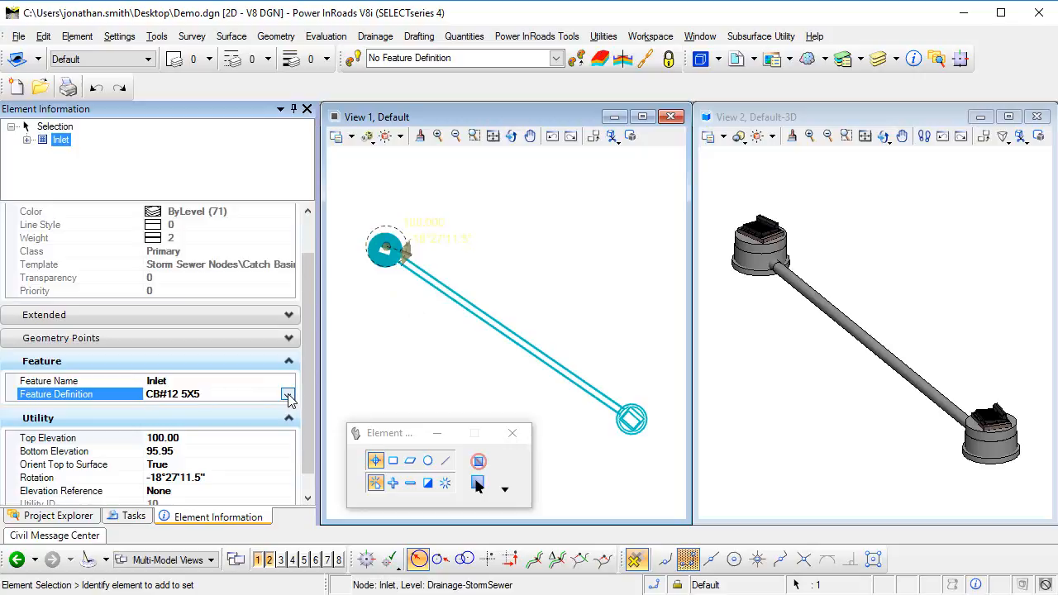
click(288, 394)
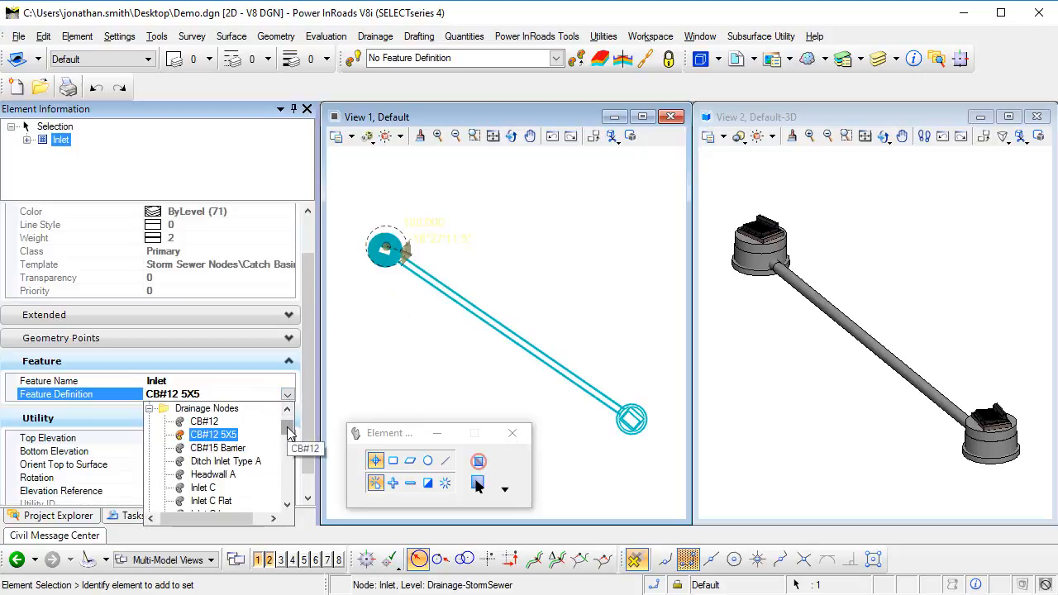
scroll(down, 3)
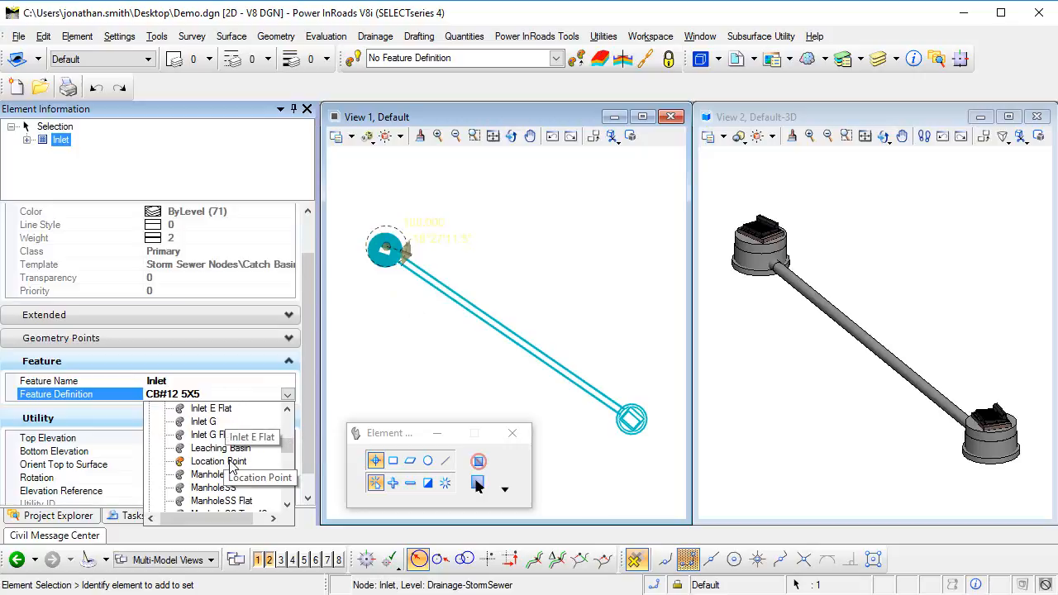
click(218, 462)
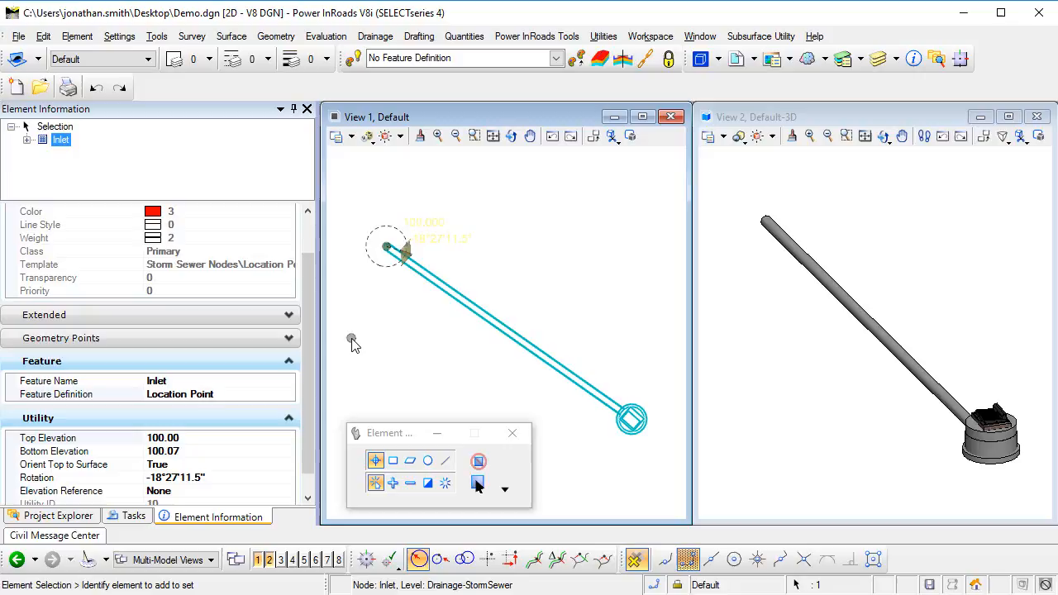
mouse_move(417, 275)
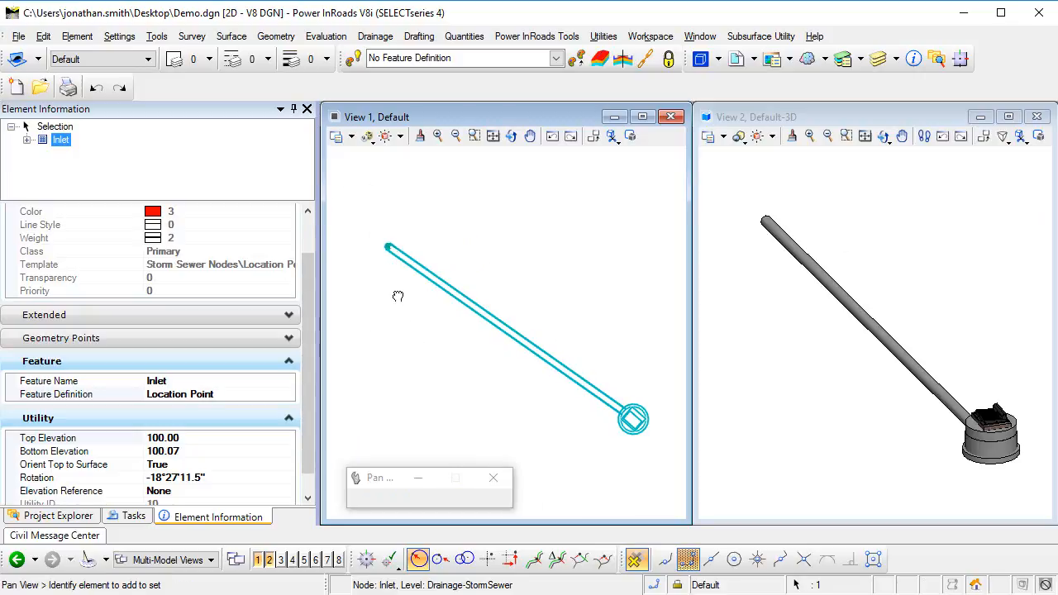
click(492, 135)
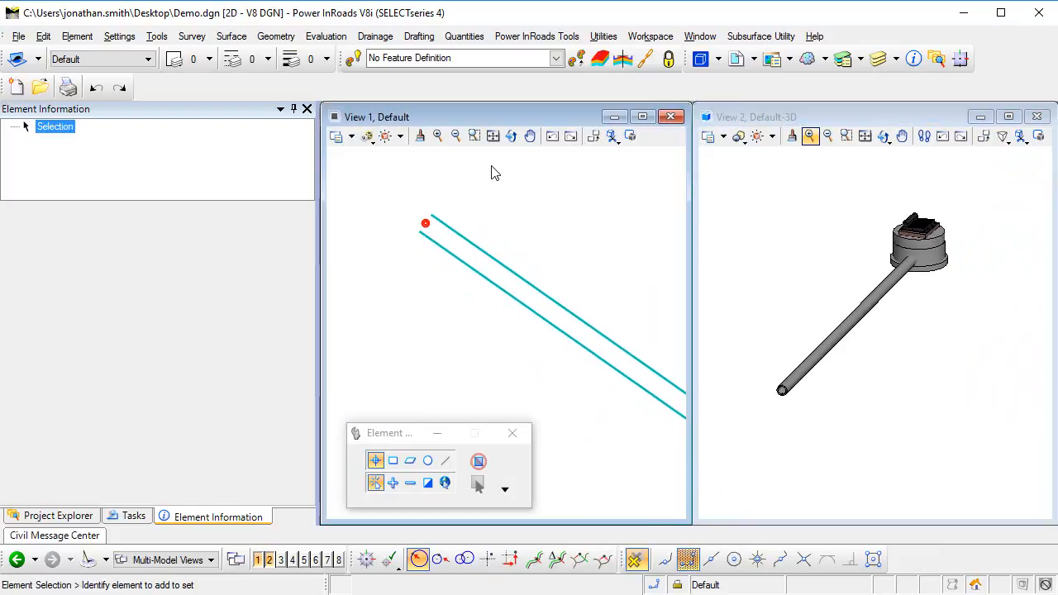
click(427, 229)
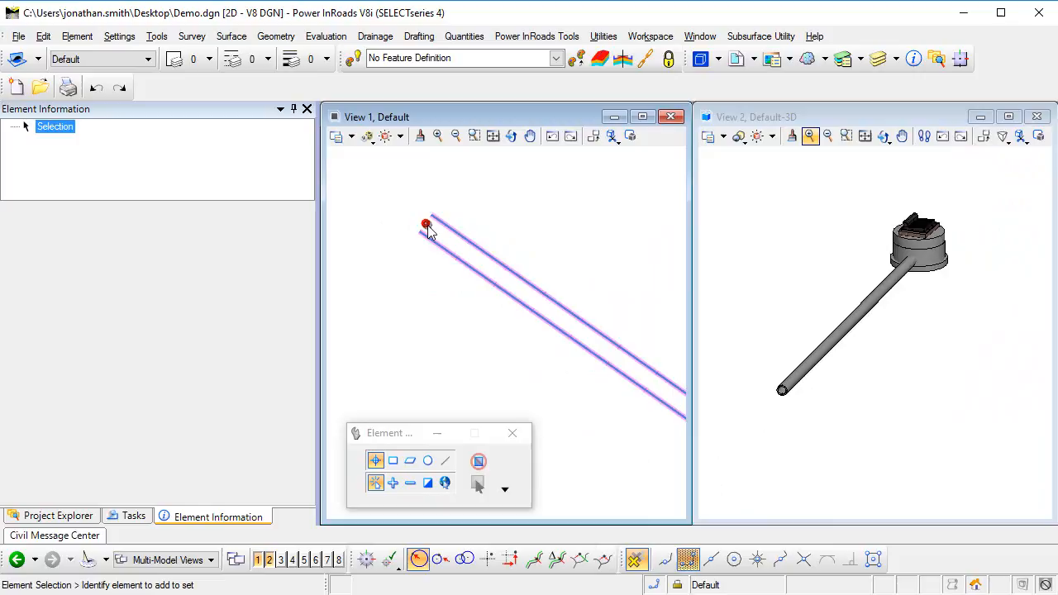
click(426, 225)
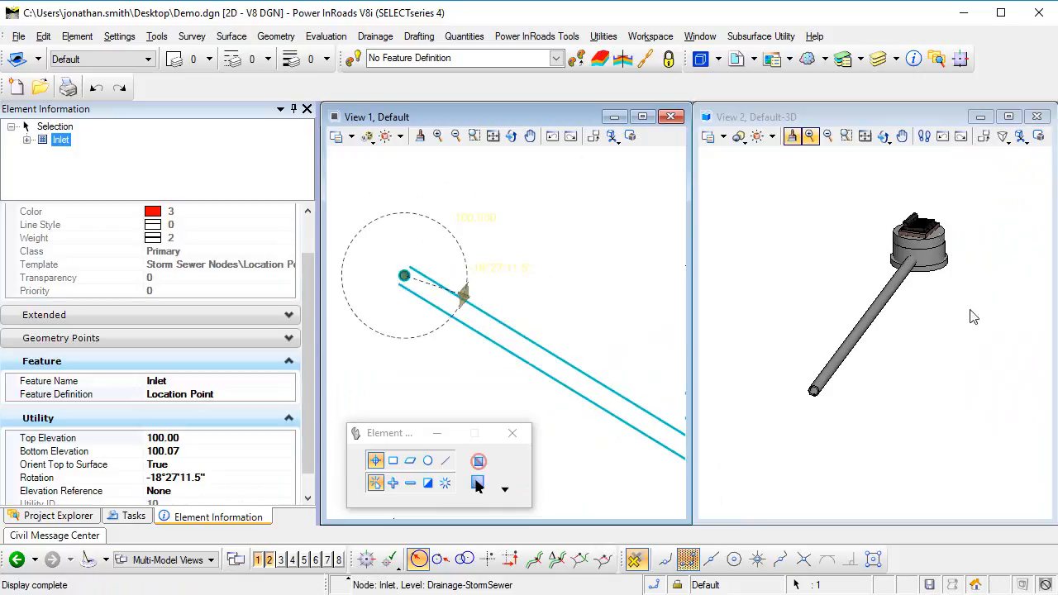
mouse_move(391, 343)
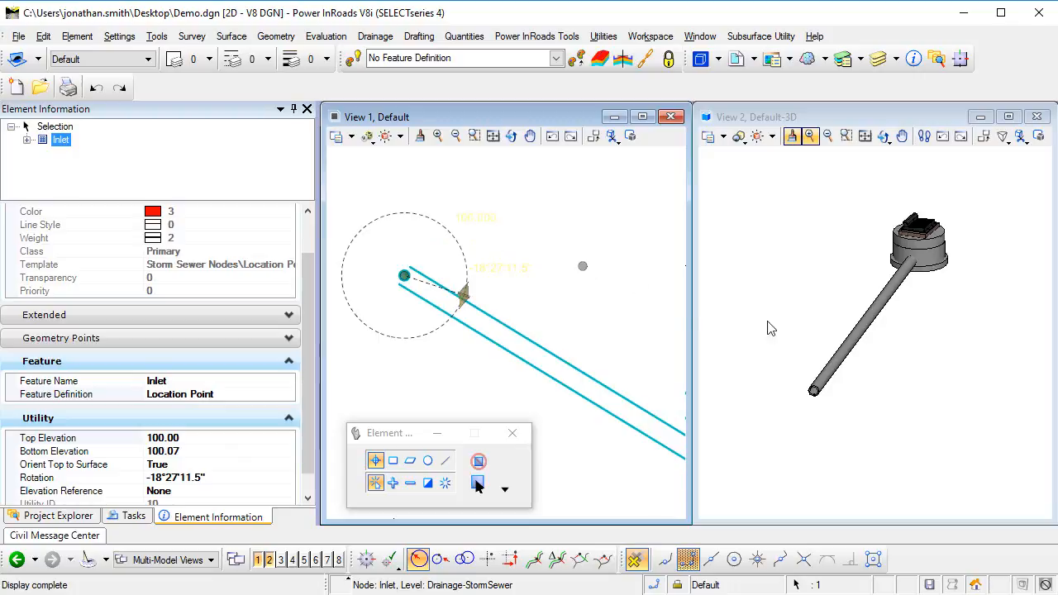
mouse_move(562, 299)
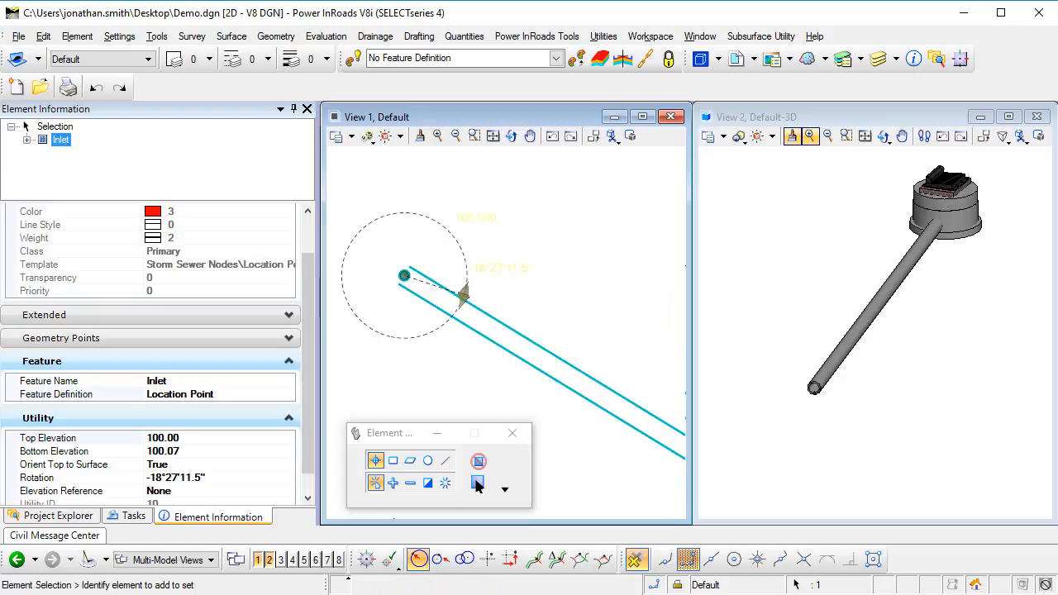
click(53, 536)
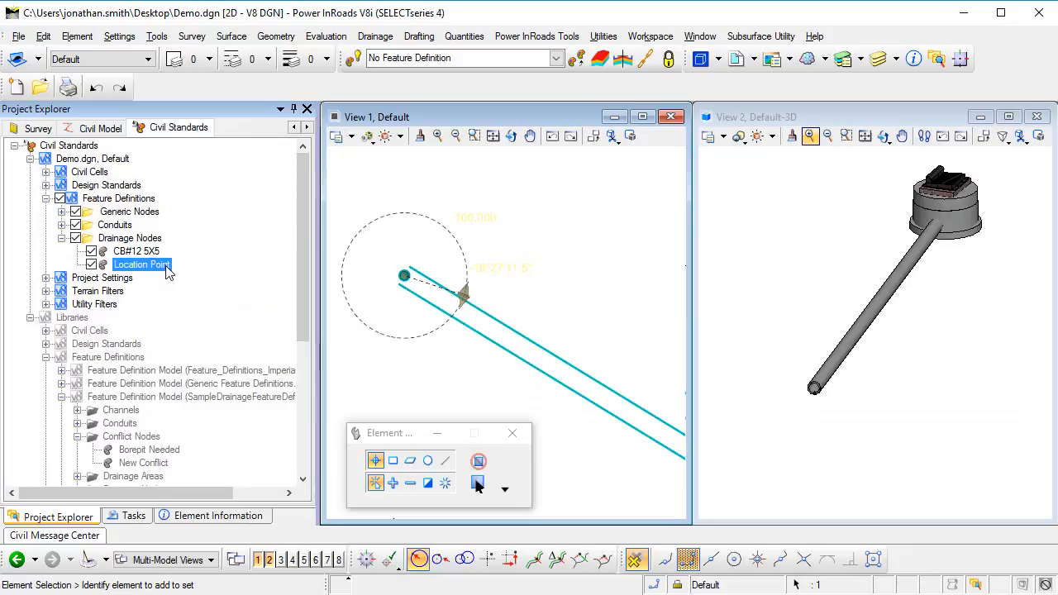
mouse_move(304, 280)
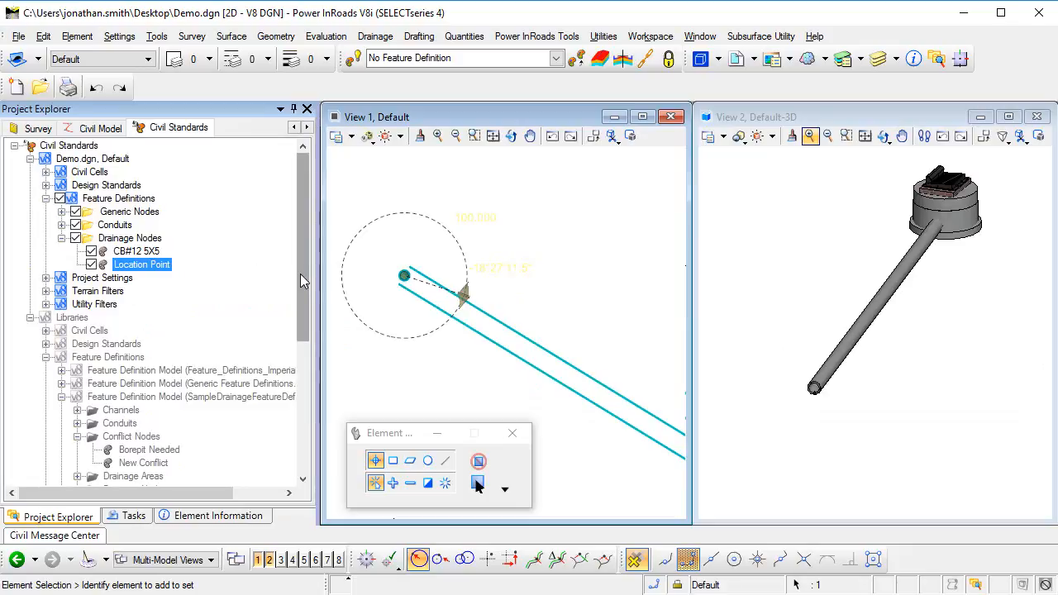
Step: Scroll the Civil Standards tree to list the drainage node definitions and sample libraries
scroll(down, 3)
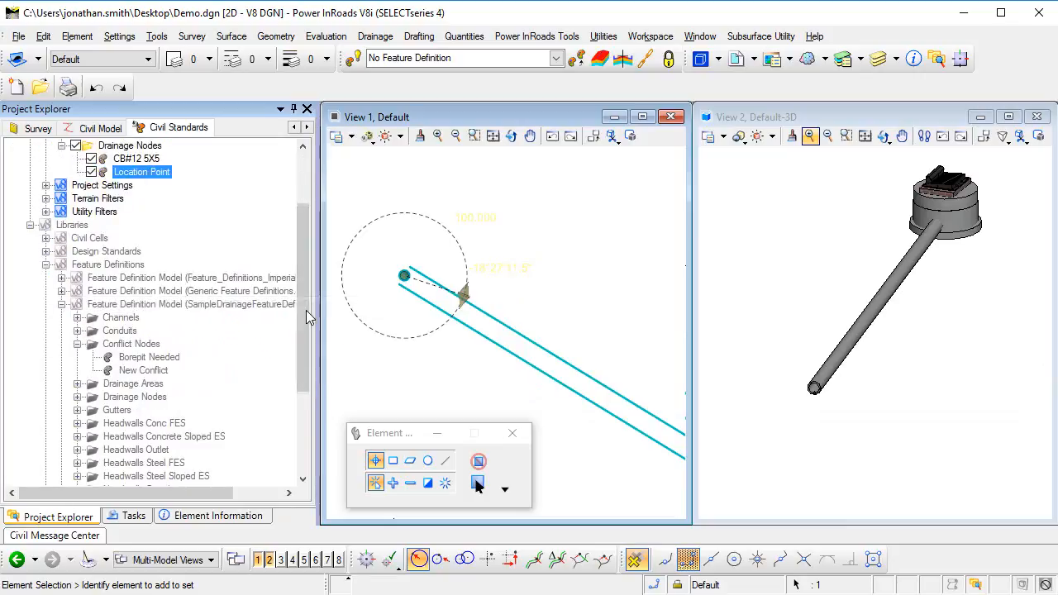